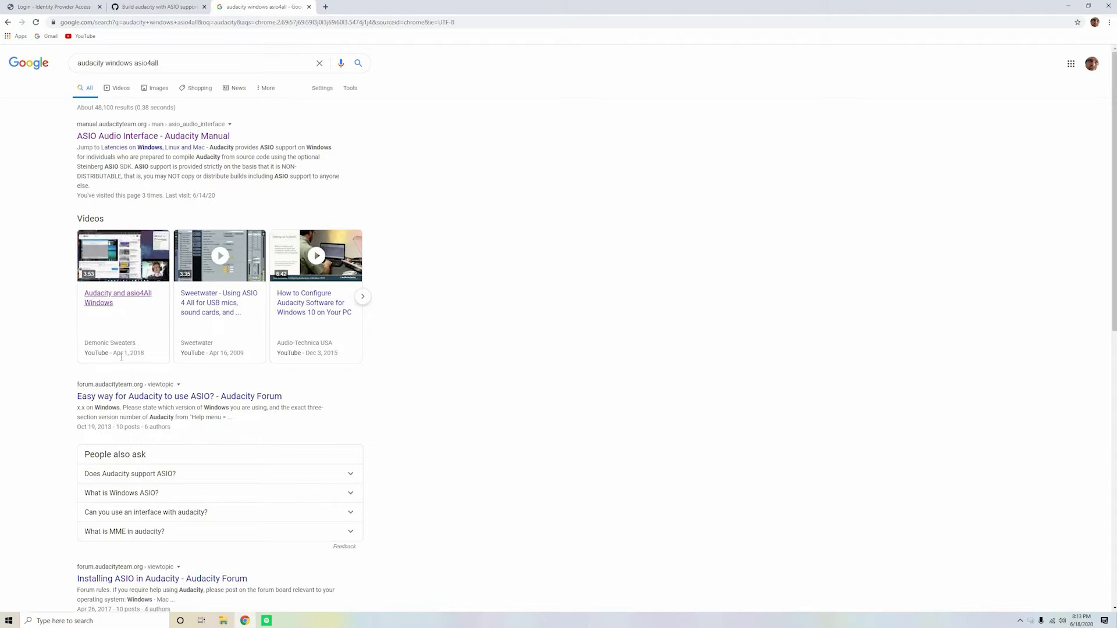
mouse_move(194, 341)
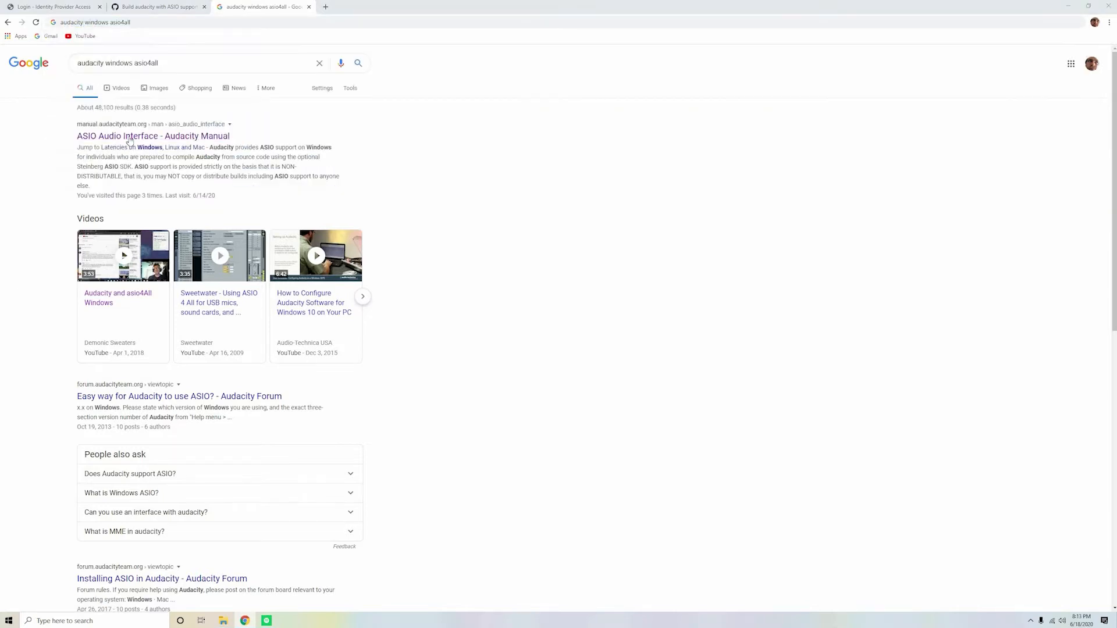
- Reach the ASIO Audio Interface manual page and check its Compiling Audacity forum link
click(152, 136)
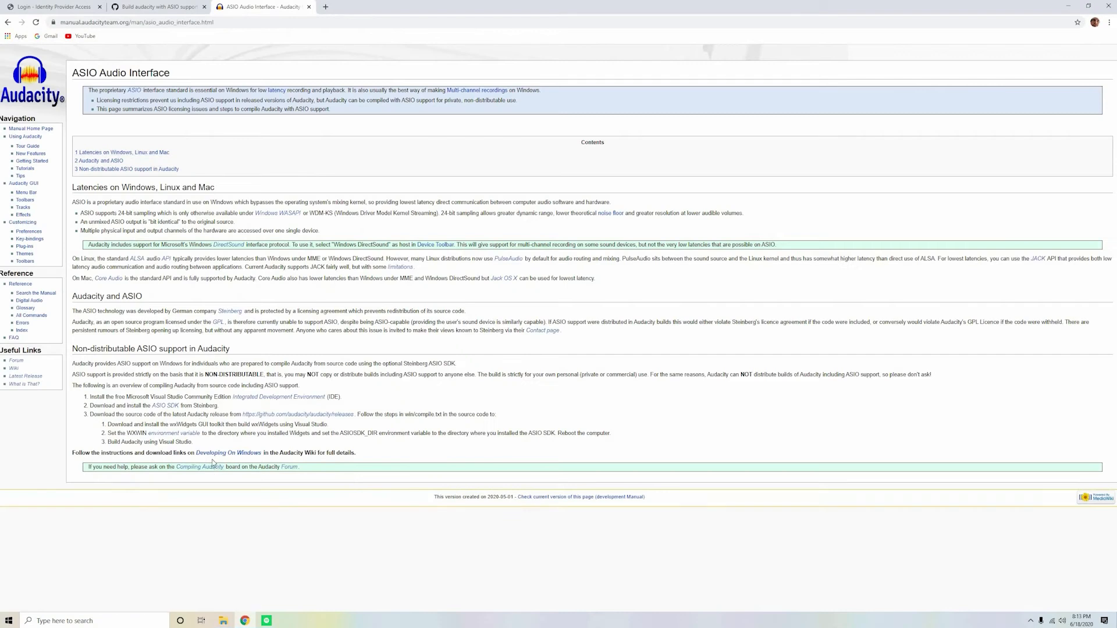
click(289, 466)
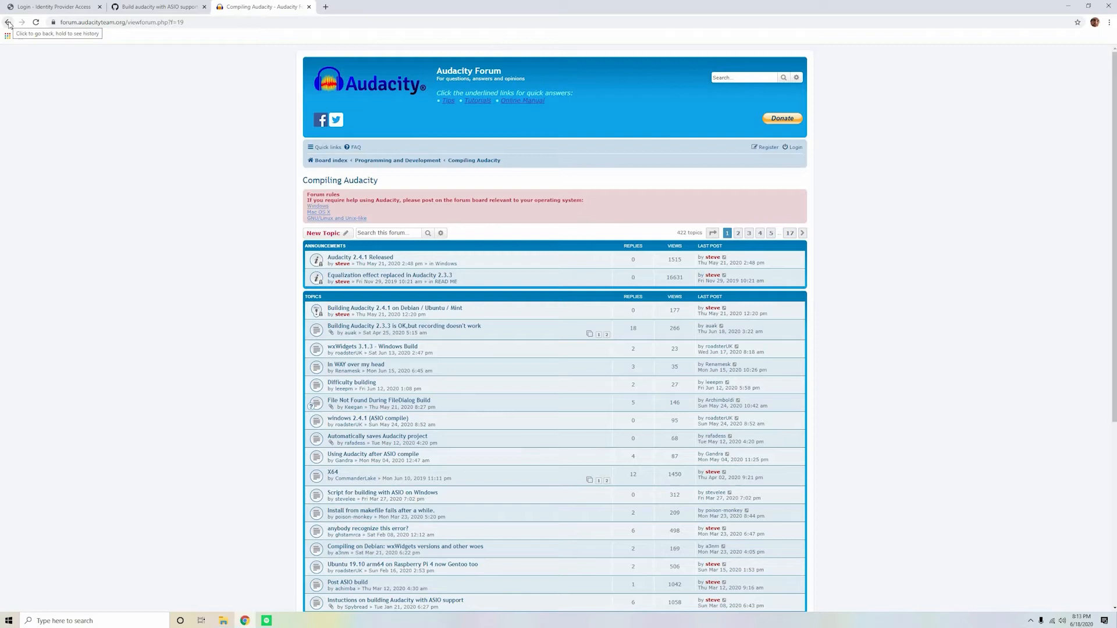
click(8, 22)
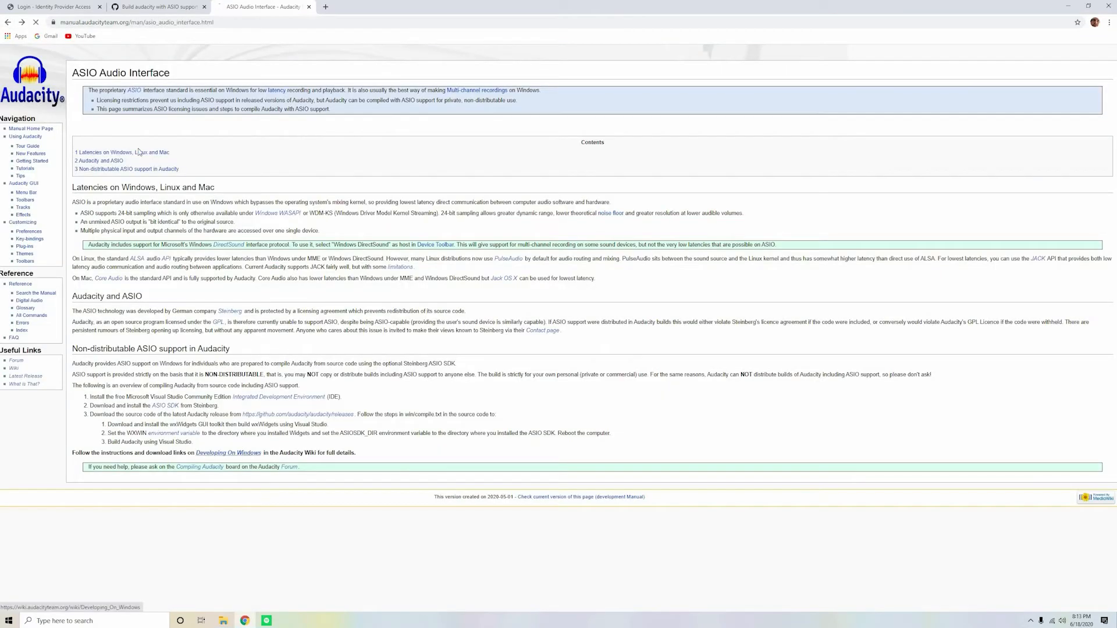
- Follow the Developing On Windows link to the Building On Windows wiki instructions and skim them
click(228, 453)
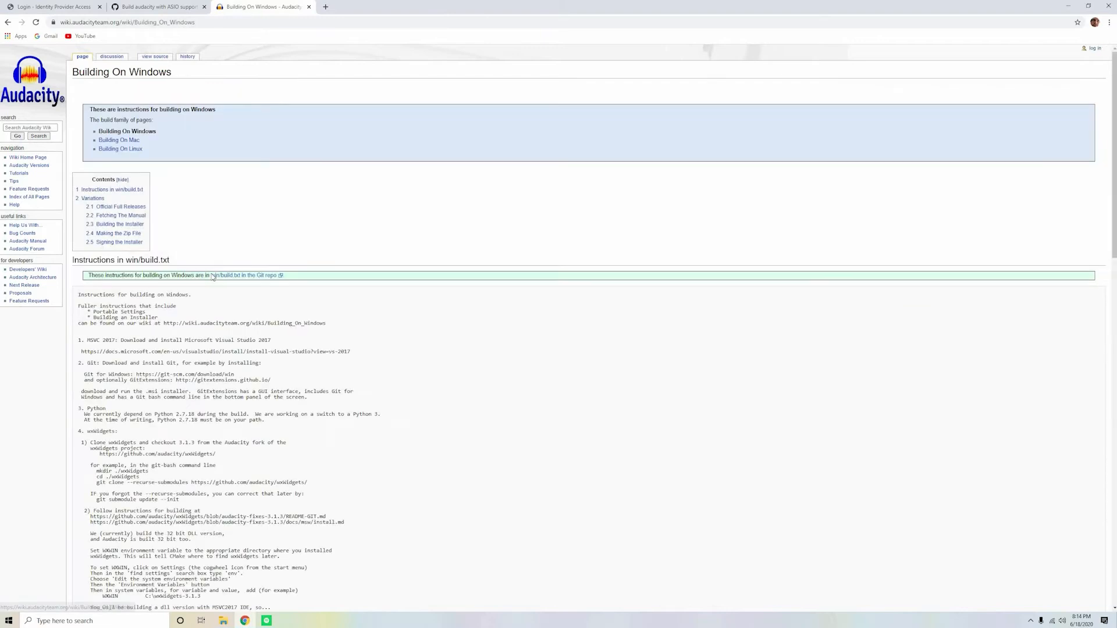
scroll(down, 3)
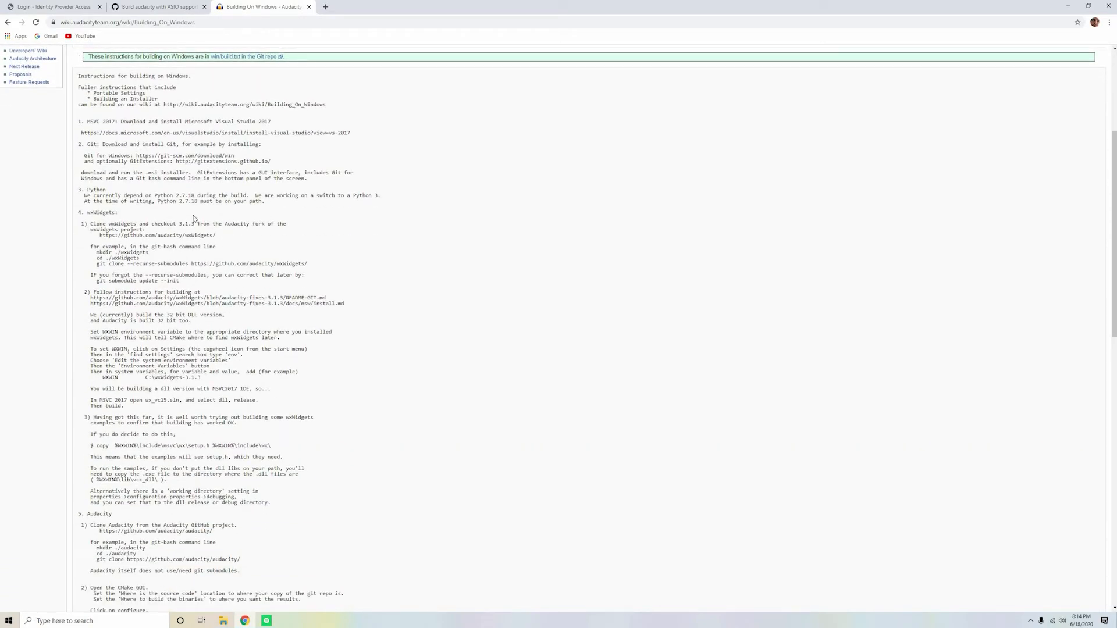
key(ctrl+a)
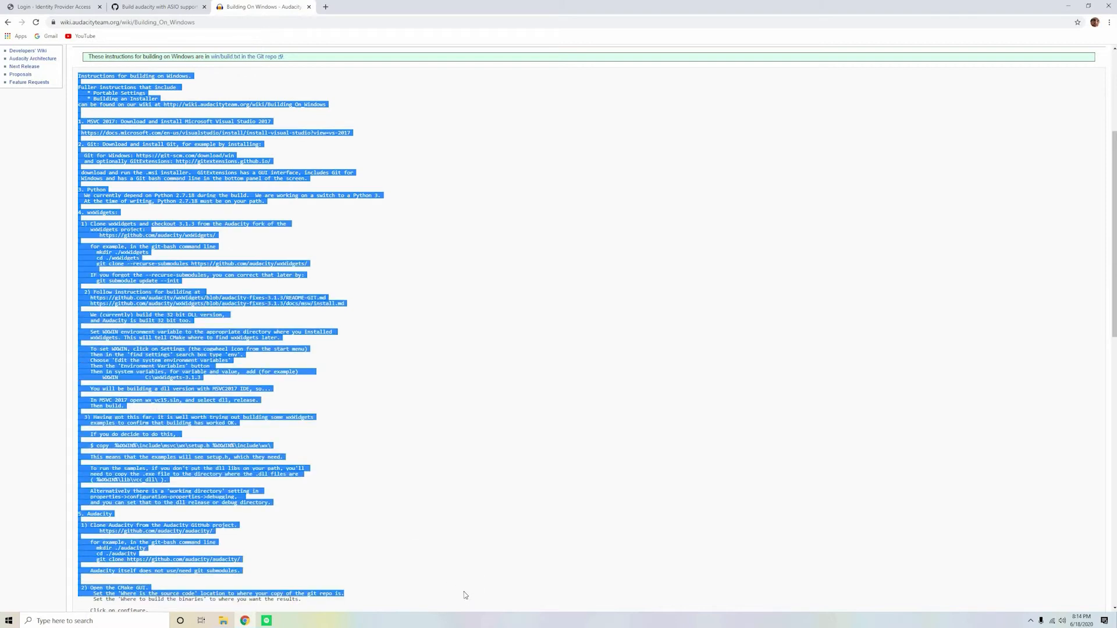
click(238, 276)
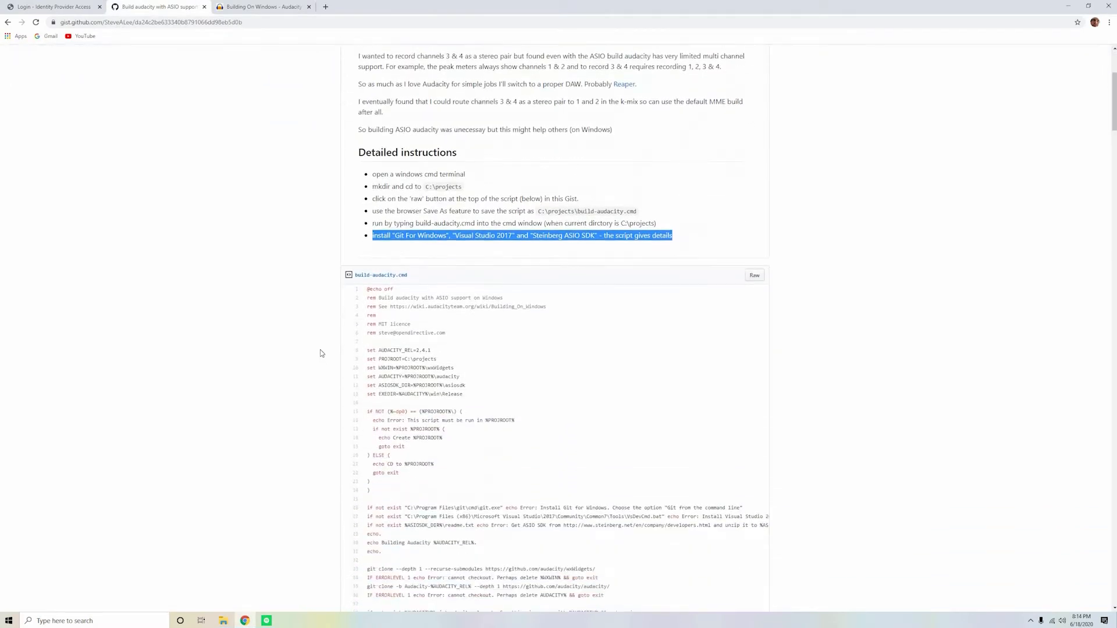
scroll(down, 3)
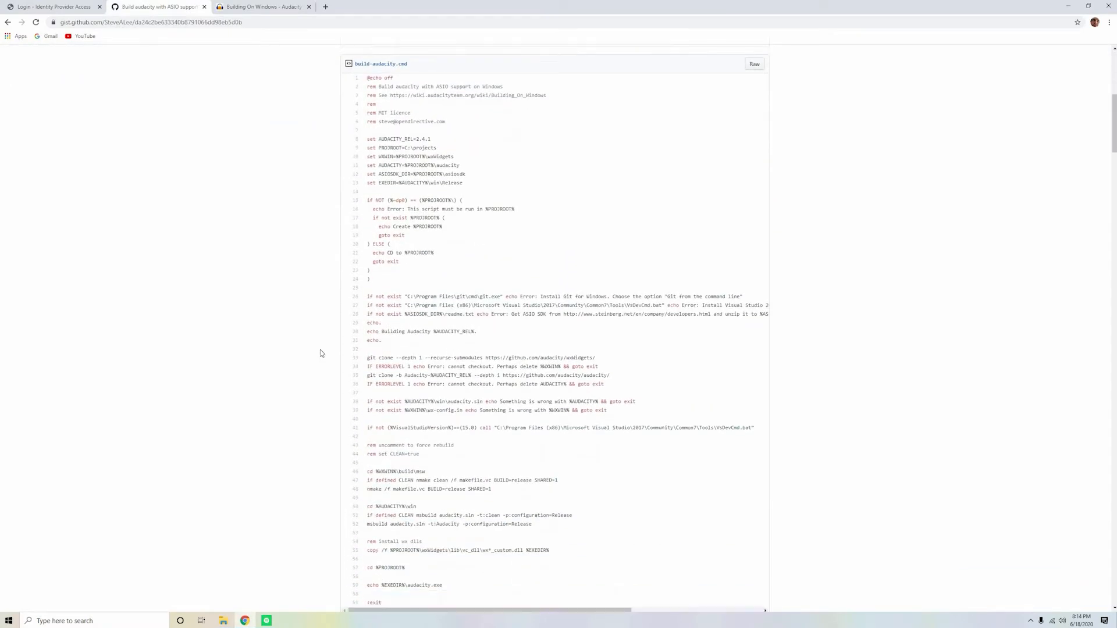
scroll(down, 3)
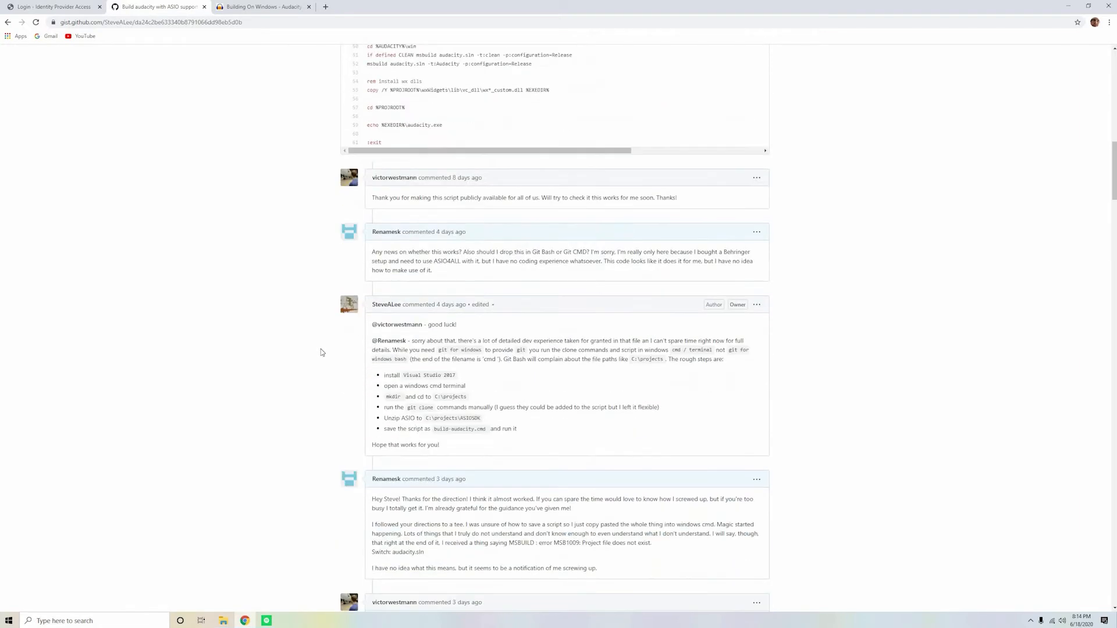
scroll(down, 3)
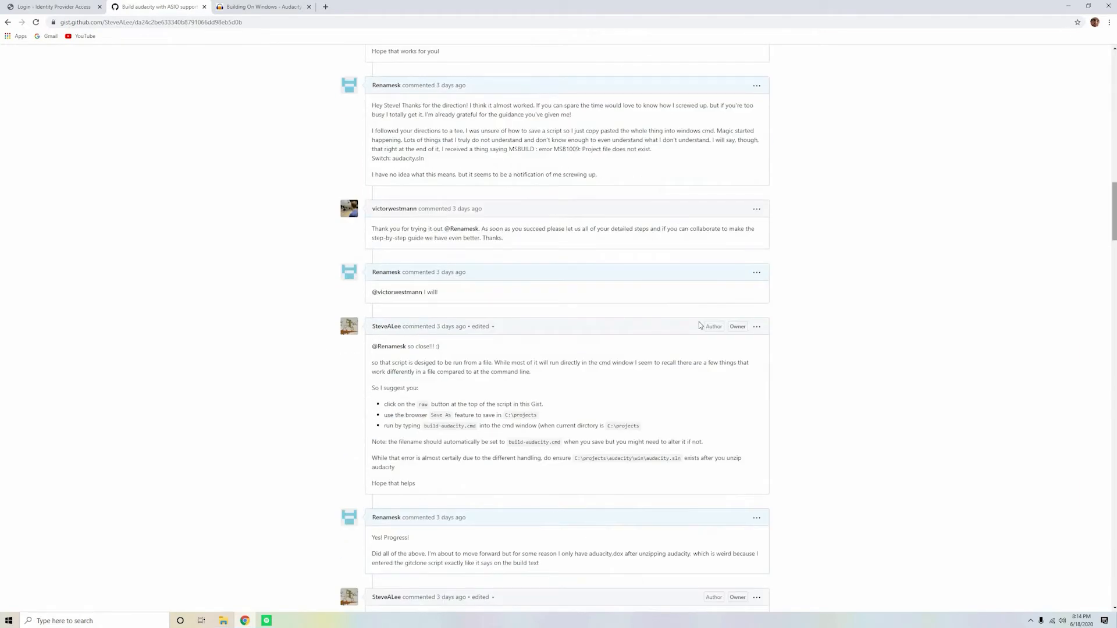
scroll(up, 3)
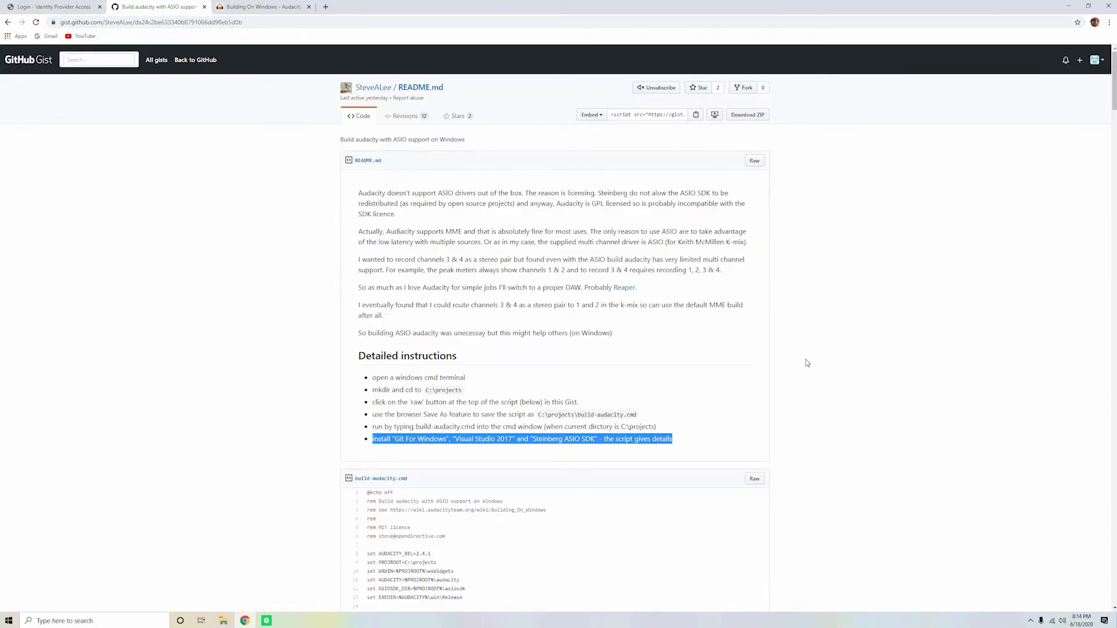
mouse_move(802, 366)
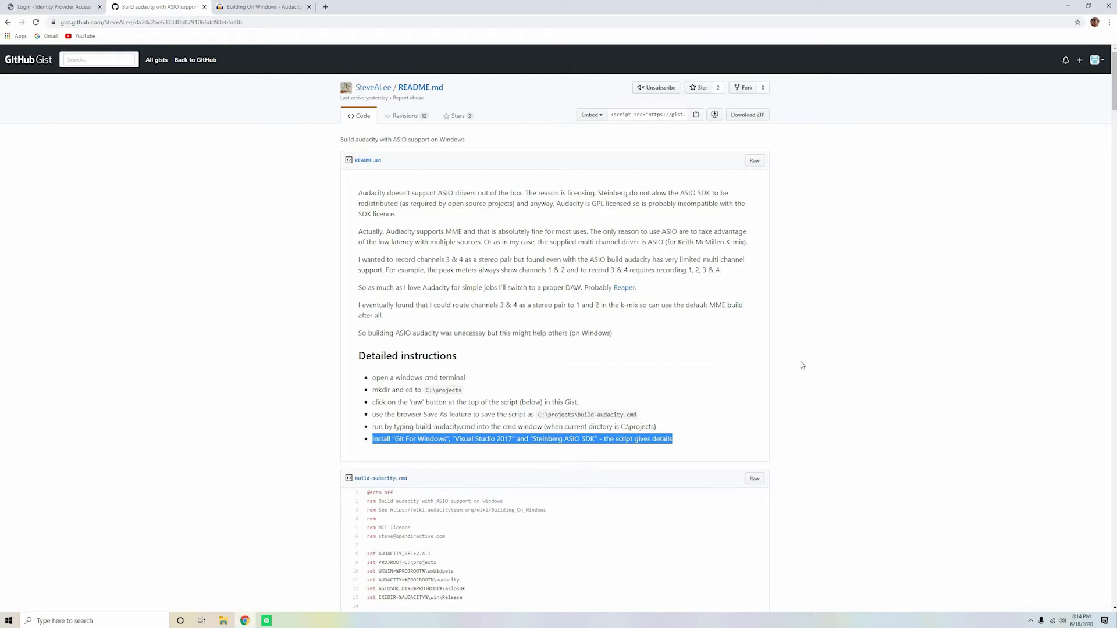
click(480, 484)
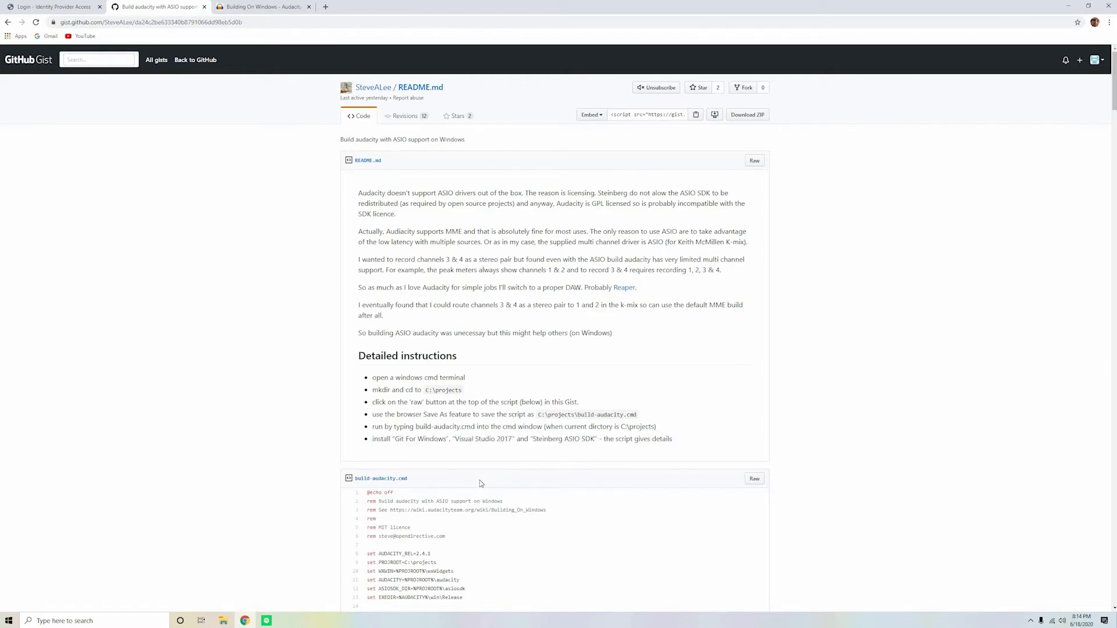
scroll(down, 3)
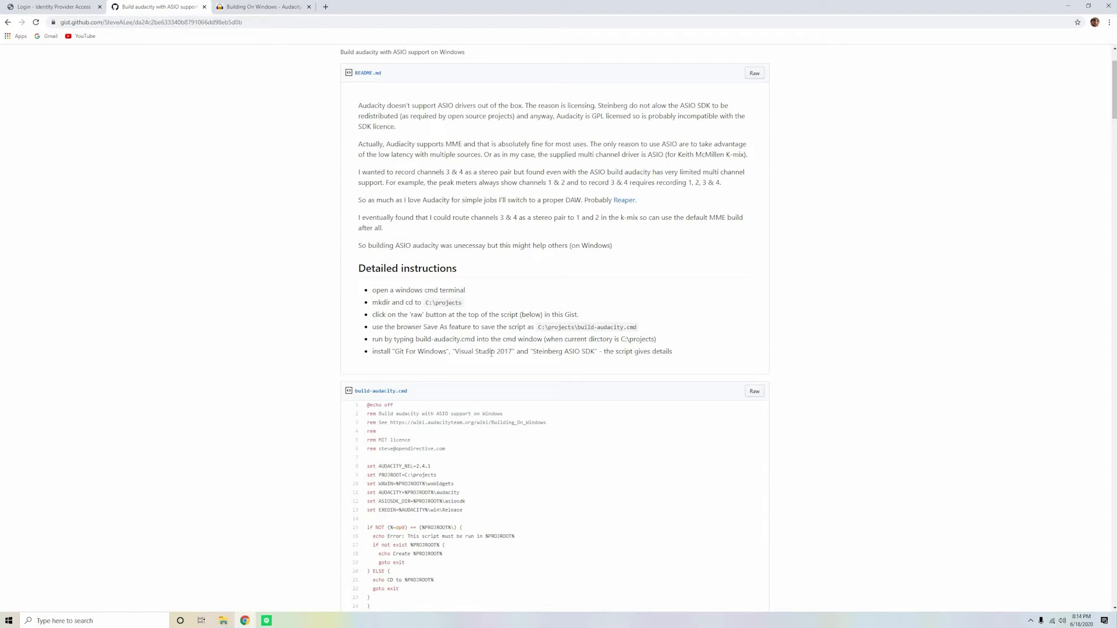
mouse_move(579, 361)
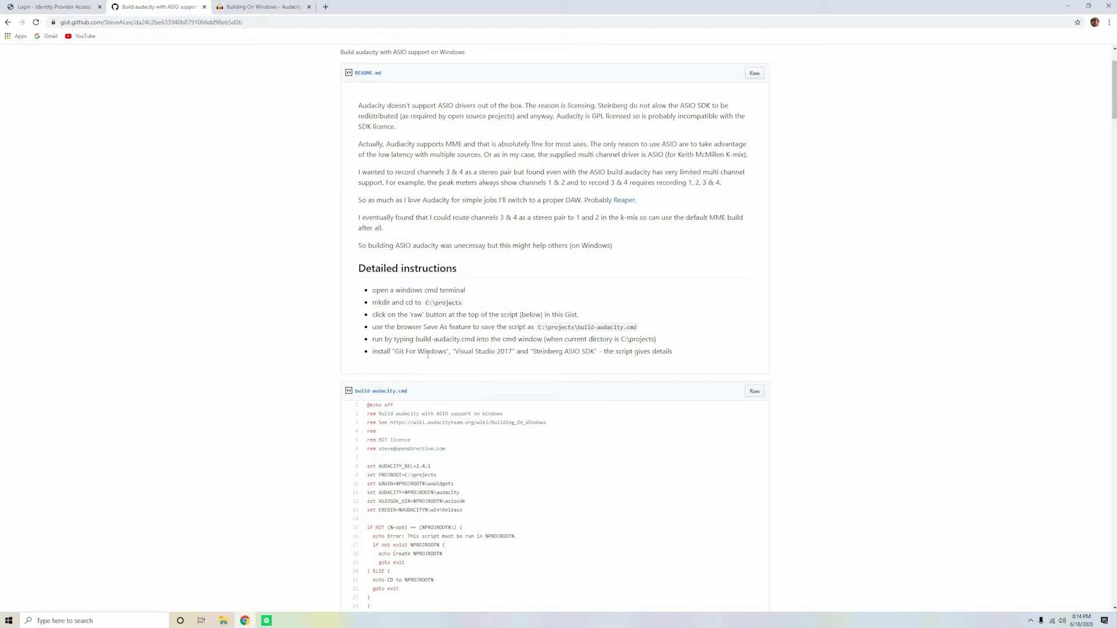
mouse_move(439, 375)
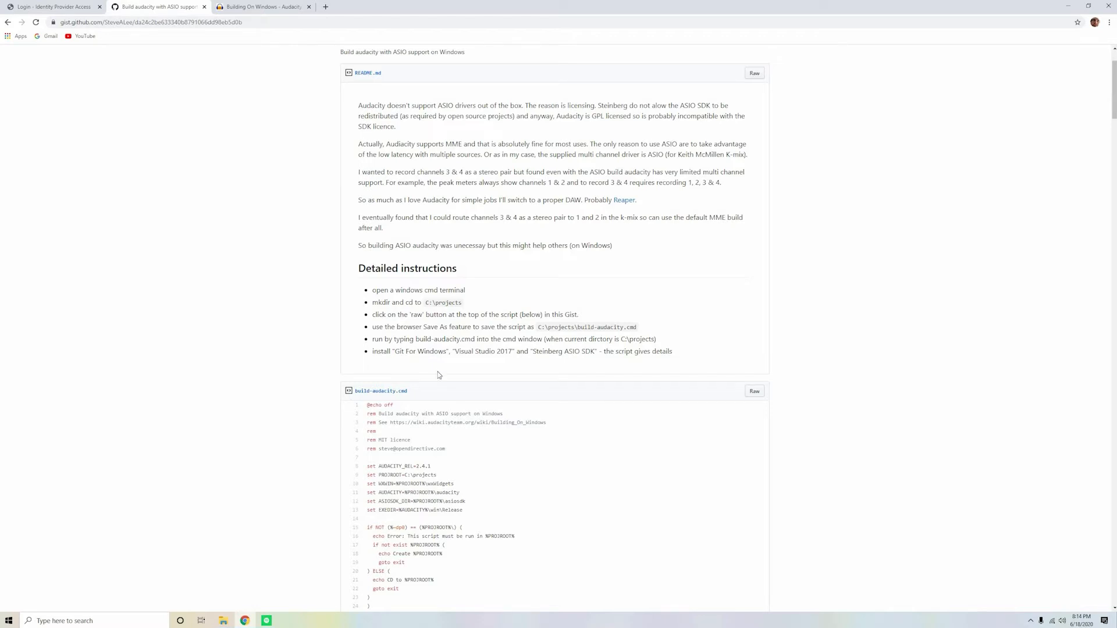
mouse_move(453, 392)
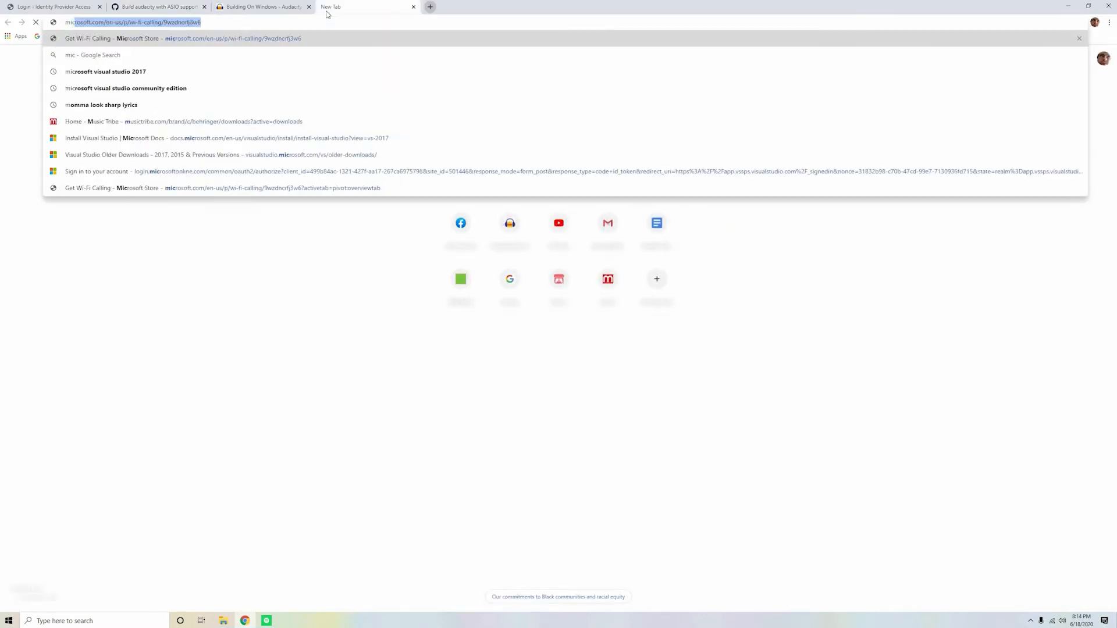
- Search Google for 'microsoft visual studio 2017'
text(microsoft visual)
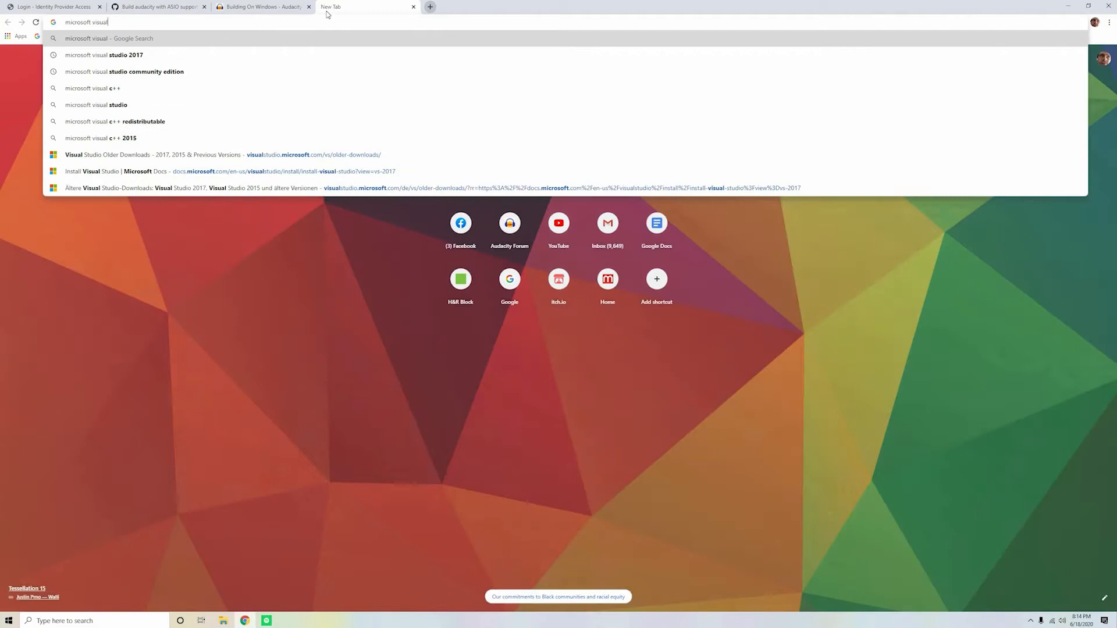
text(studio 2017)
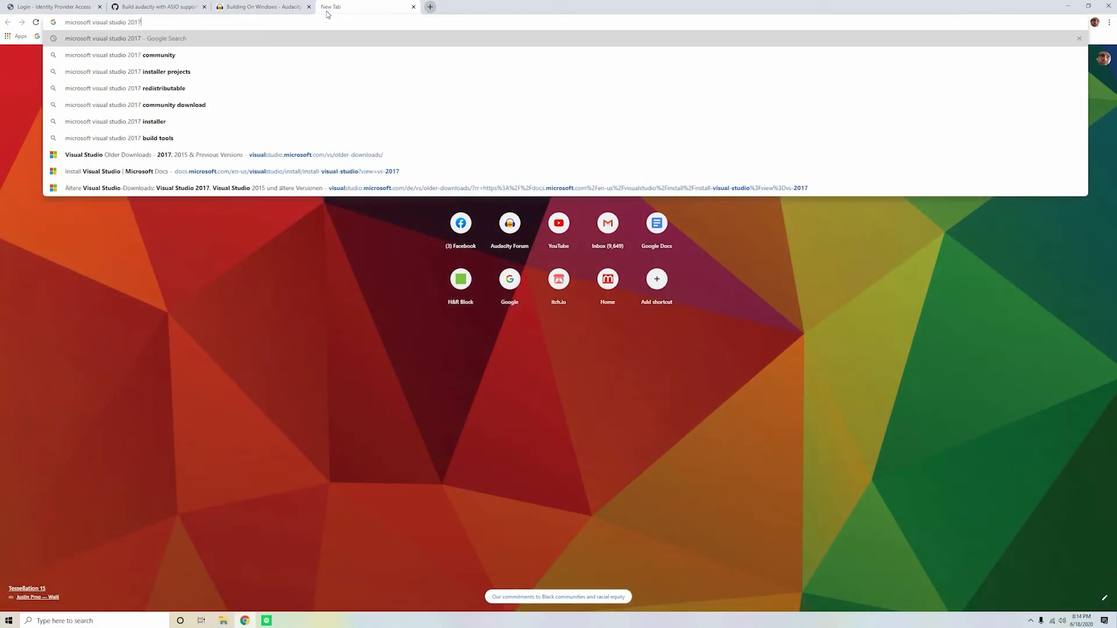
key(Return)
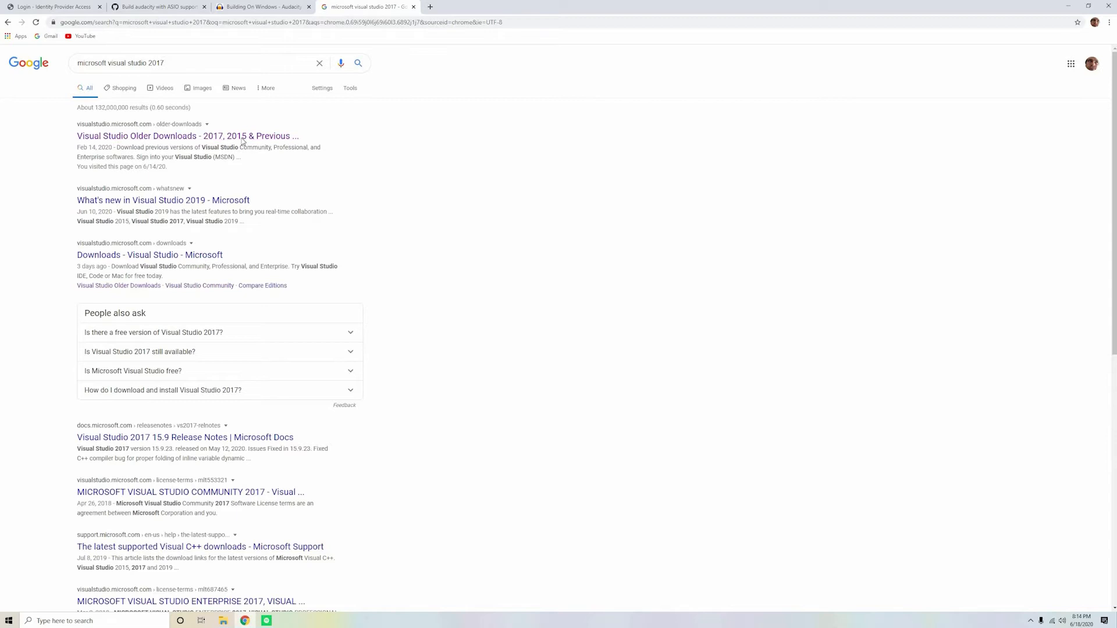
- From Visual Studio Older Downloads, expand 2017 and go to its downloads on Visual Studio Subscriptions
click(188, 135)
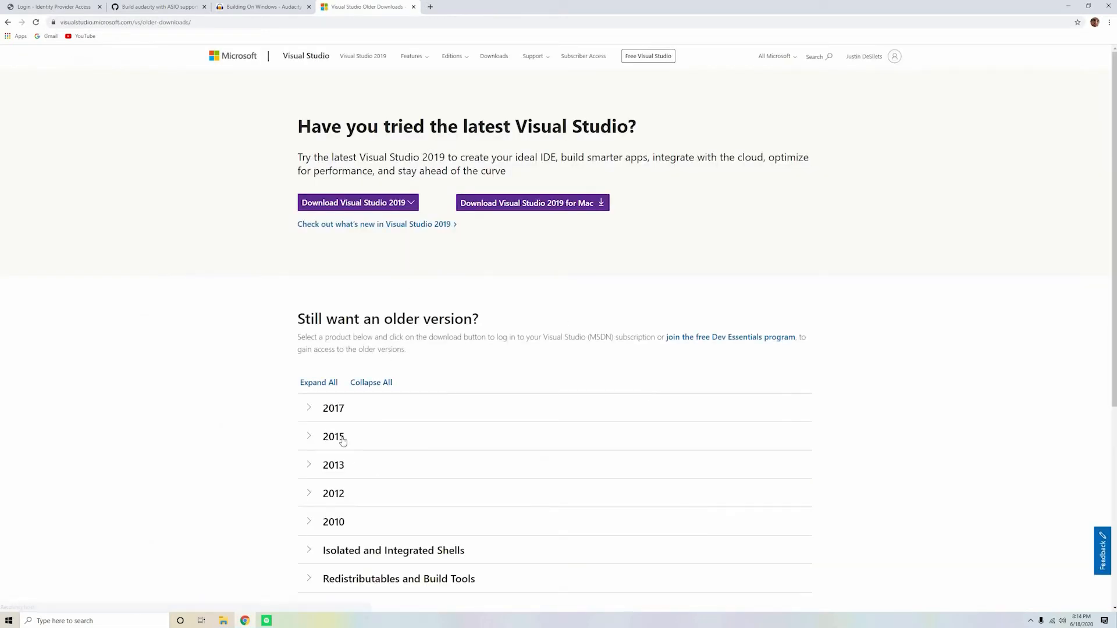
click(334, 407)
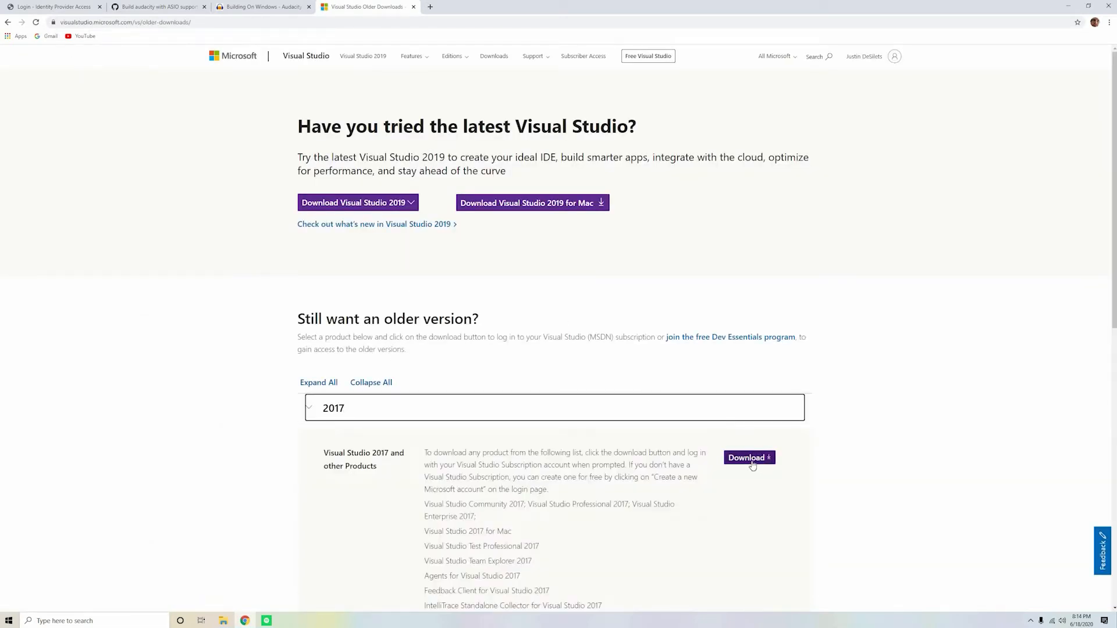
click(748, 458)
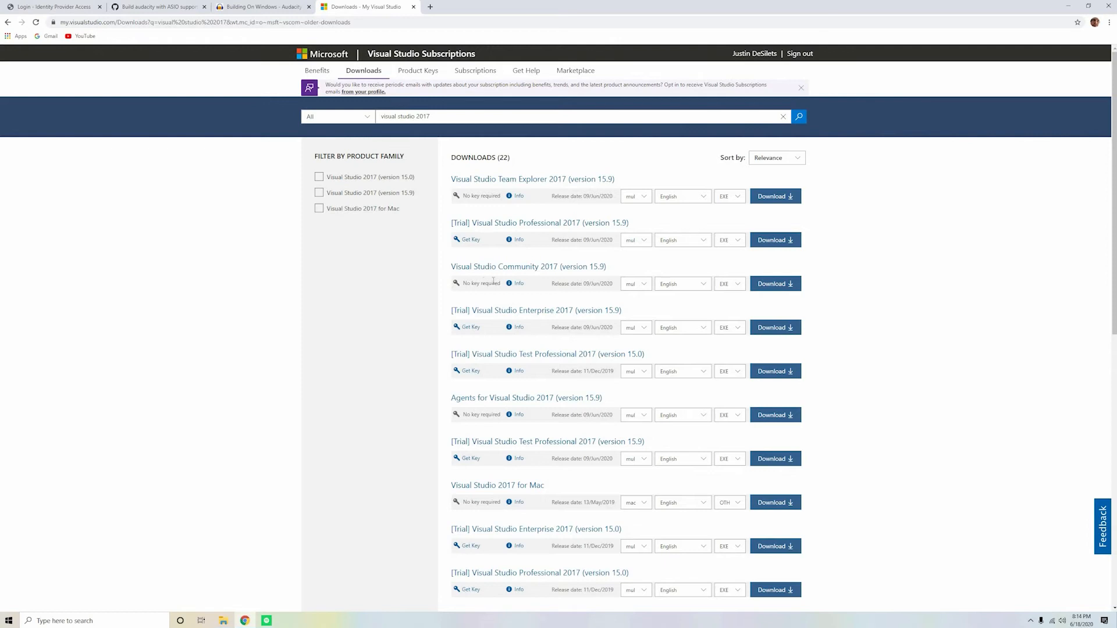
mouse_move(804, 296)
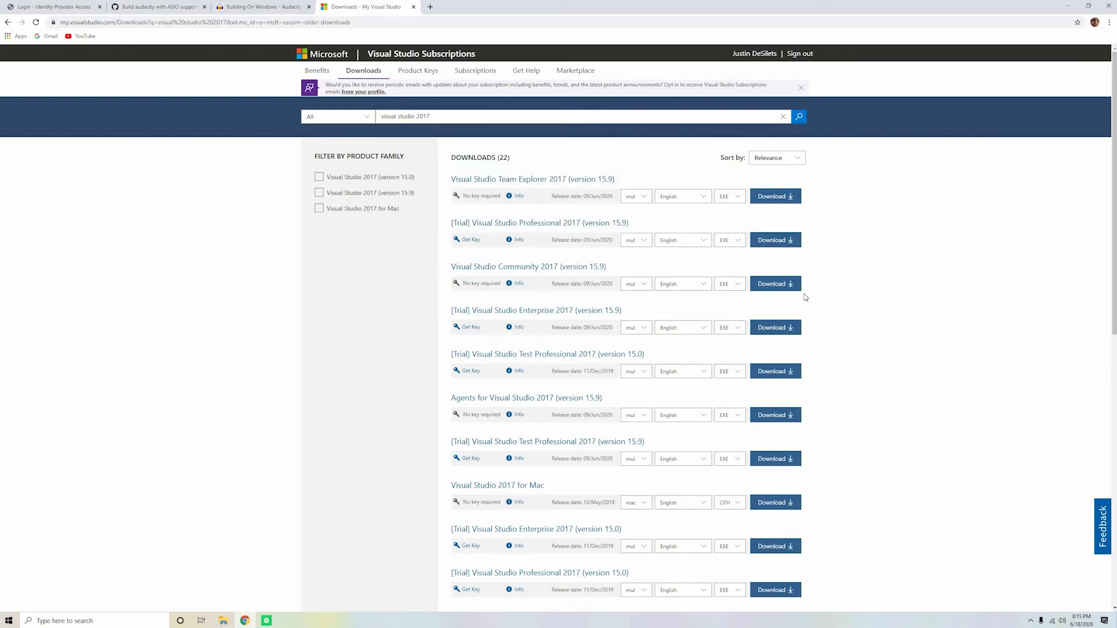
mouse_move(450, 272)
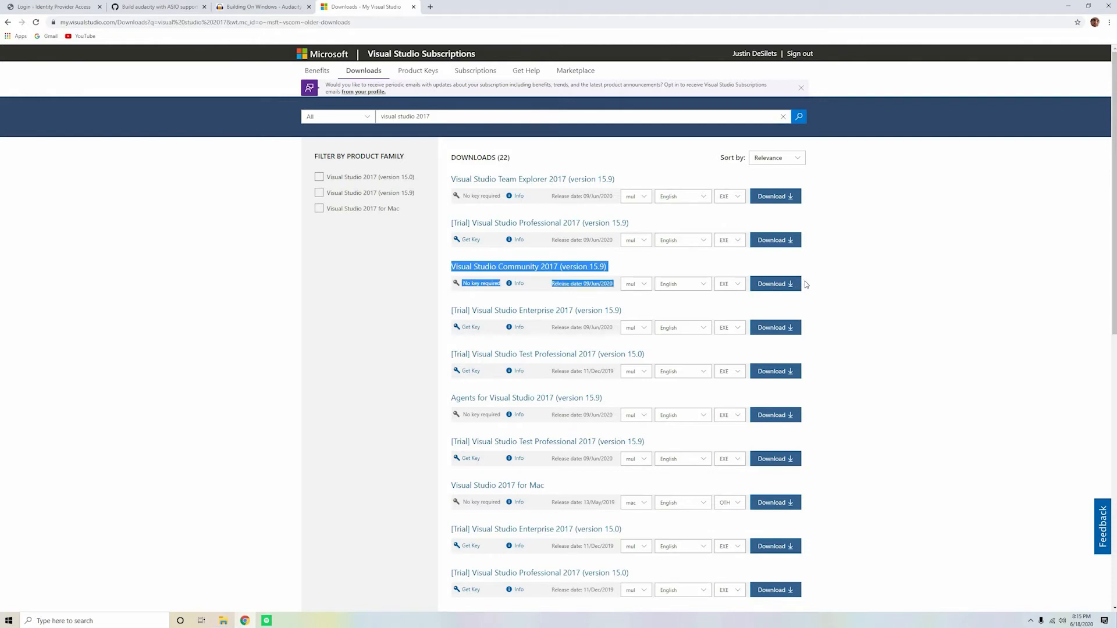
mouse_move(872, 288)
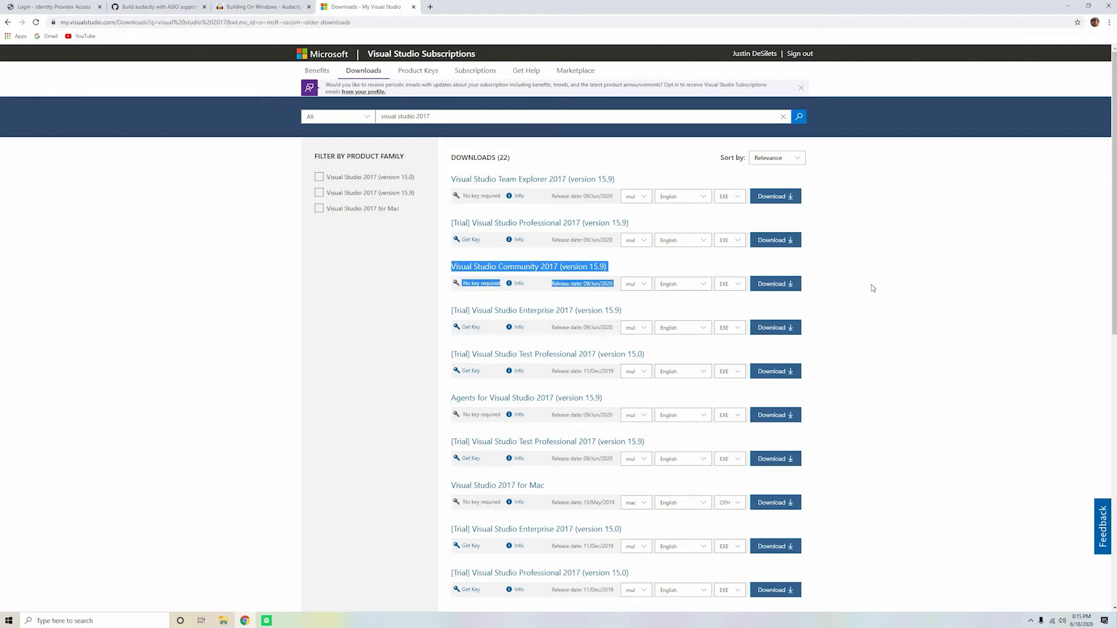
- Check the Subscriptions list on my.visualstudio.com, then return to the Building On Windows wiki tab
click(100, 307)
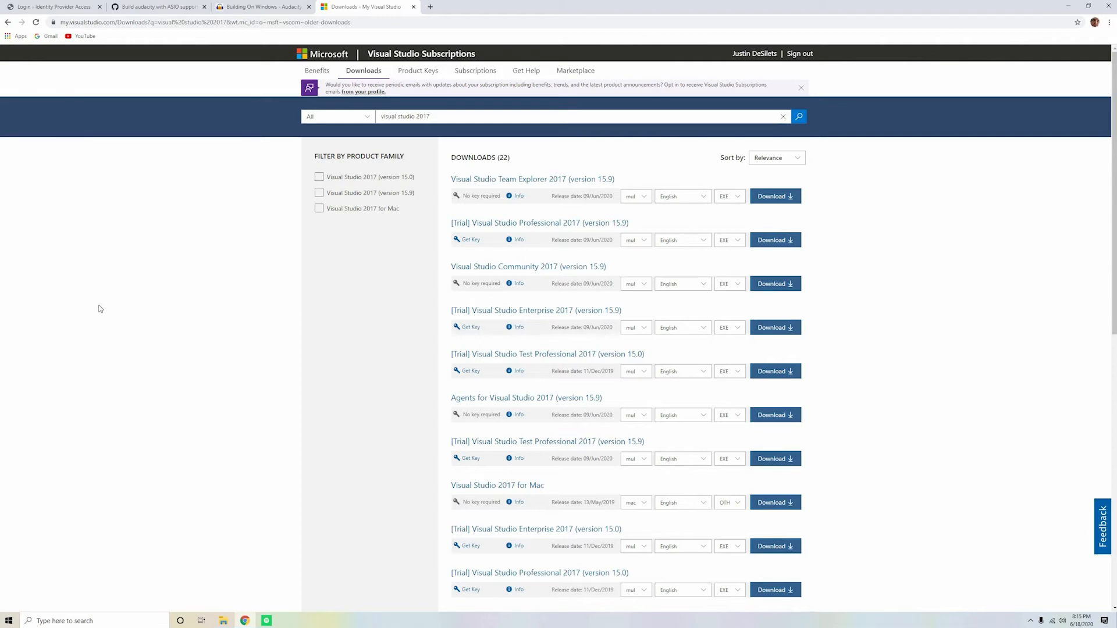
mouse_move(418, 71)
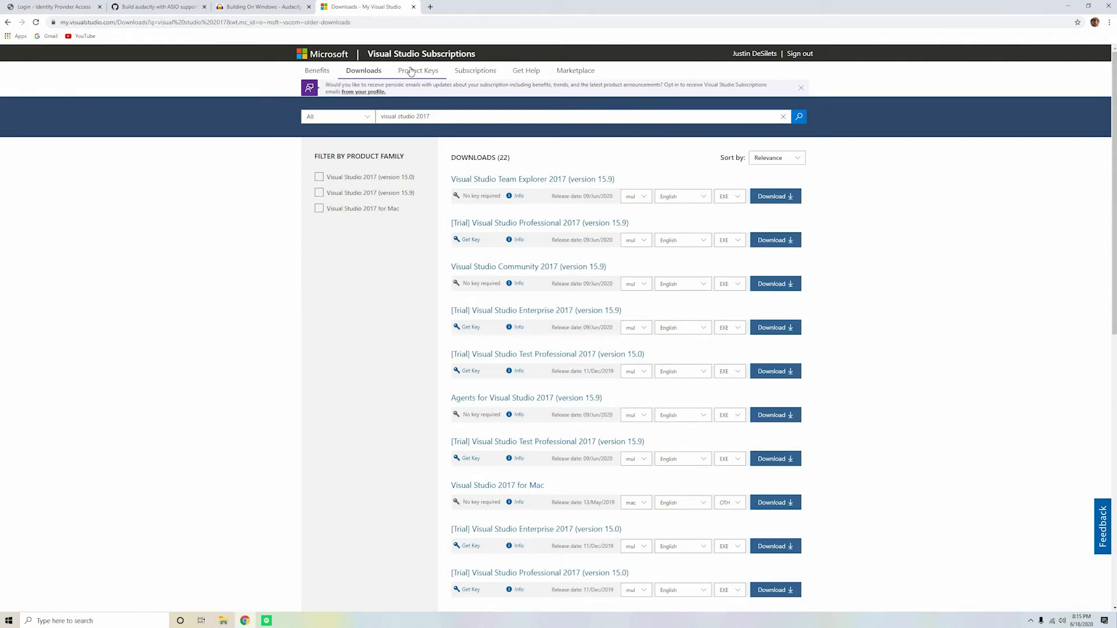
click(474, 70)
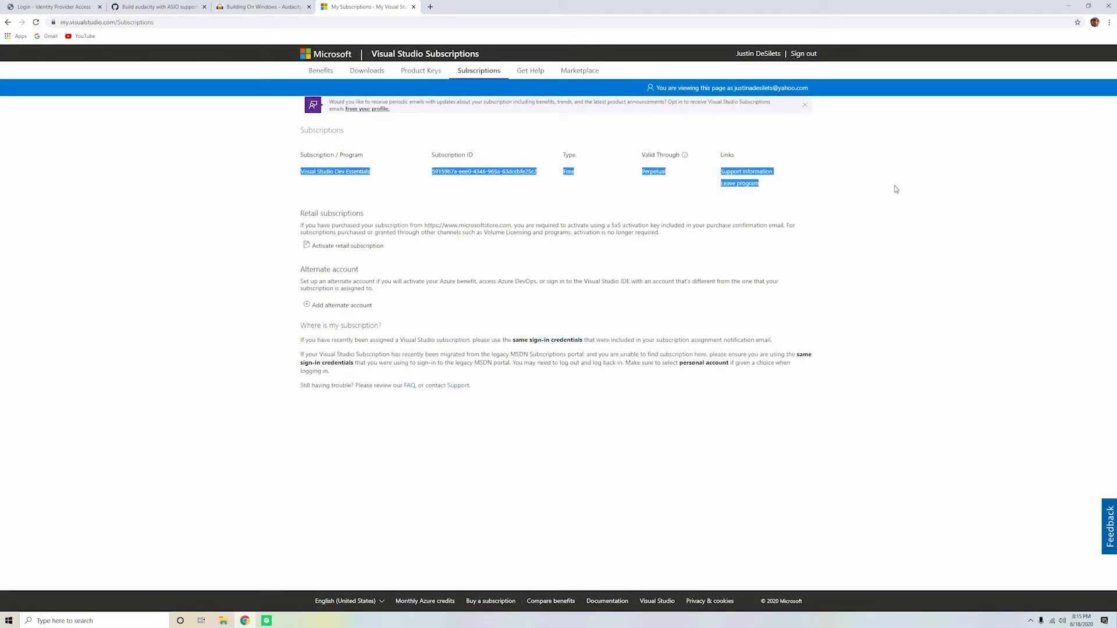
mouse_move(42, 216)
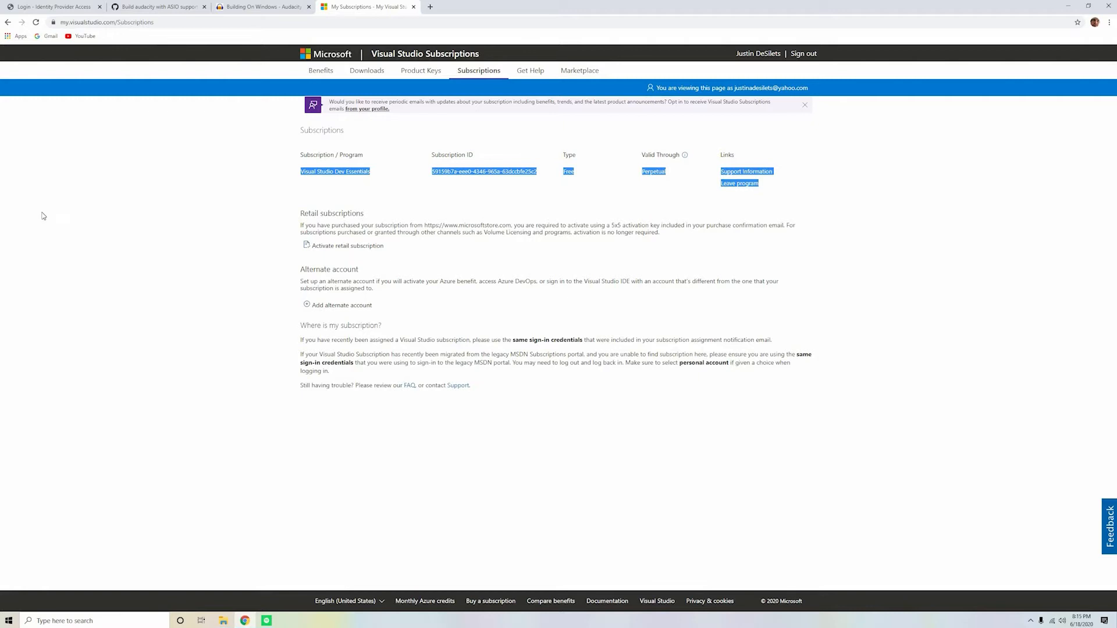
click(262, 7)
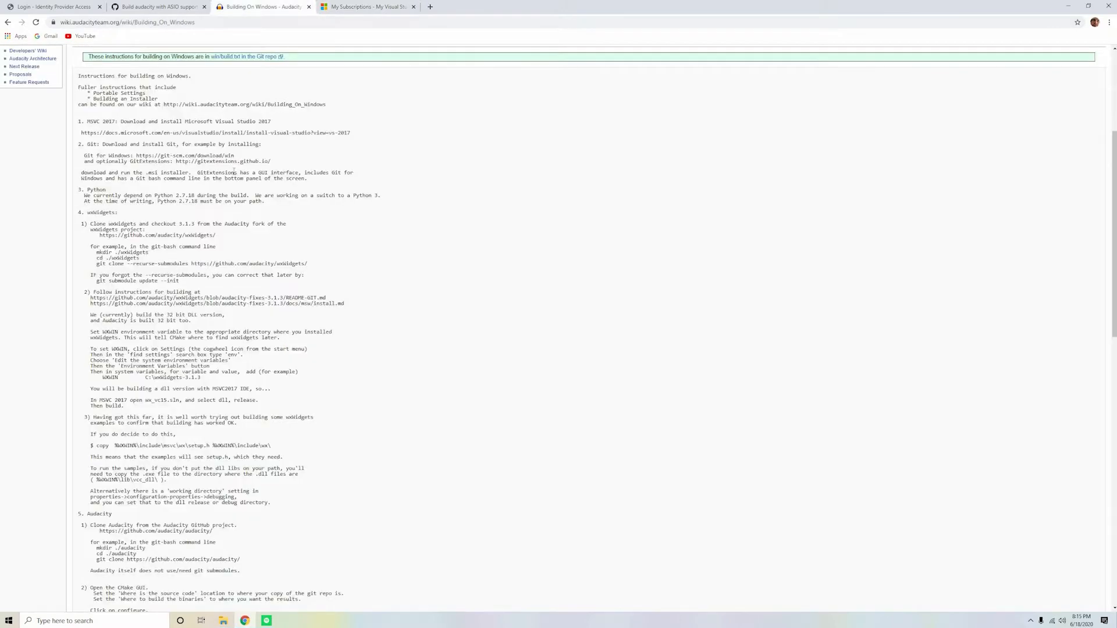
mouse_move(239, 158)
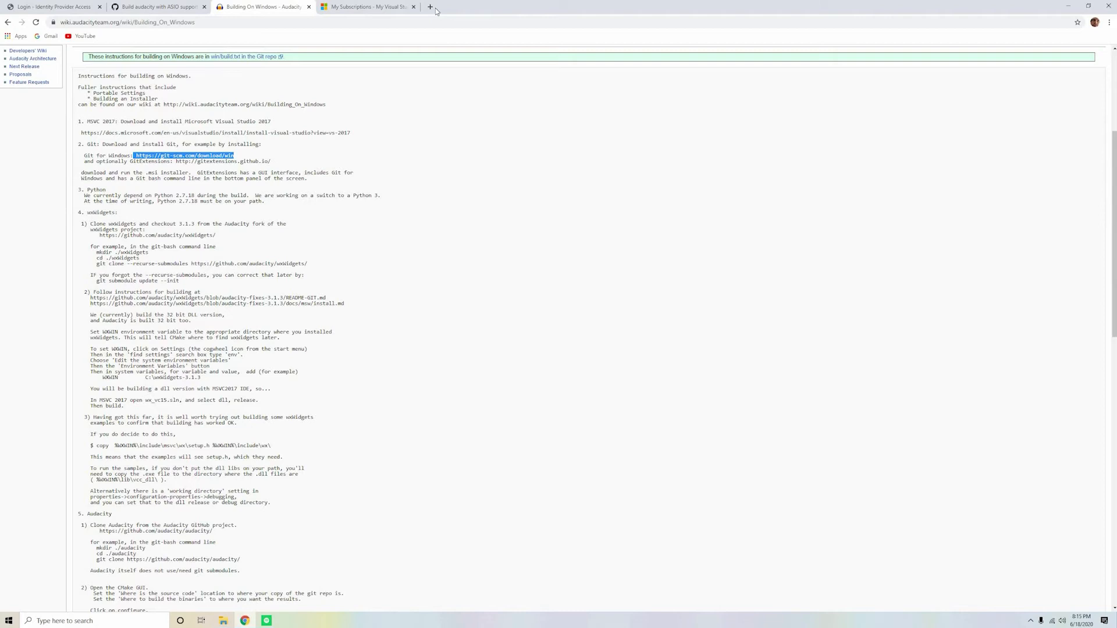
- Bring up the Git for Windows download page from the wiki's git-scm.com link
click(430, 7)
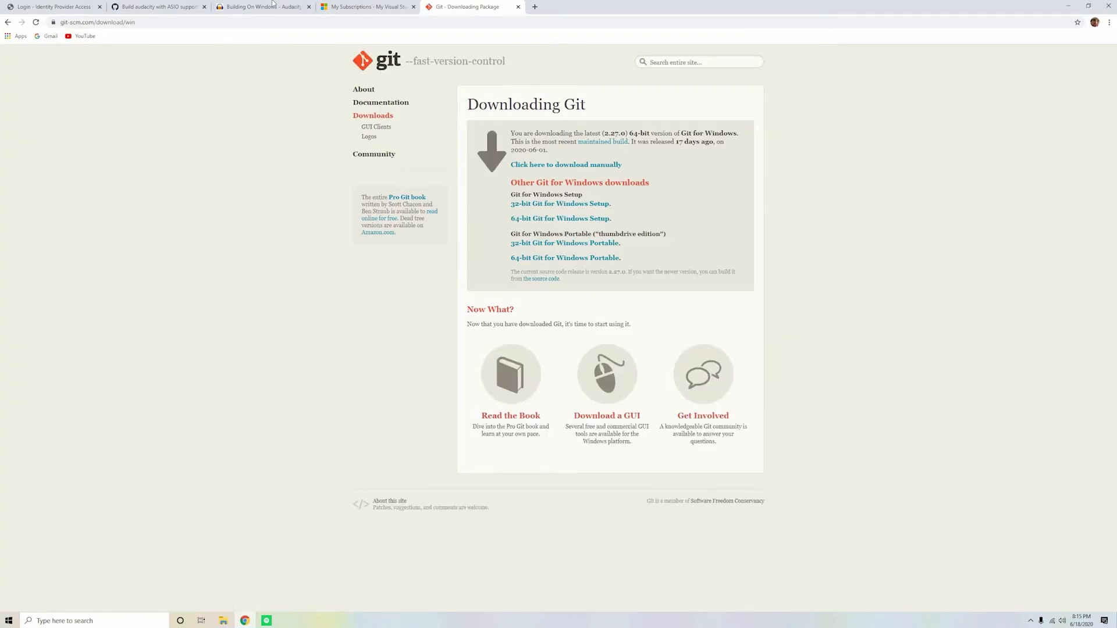
click(159, 7)
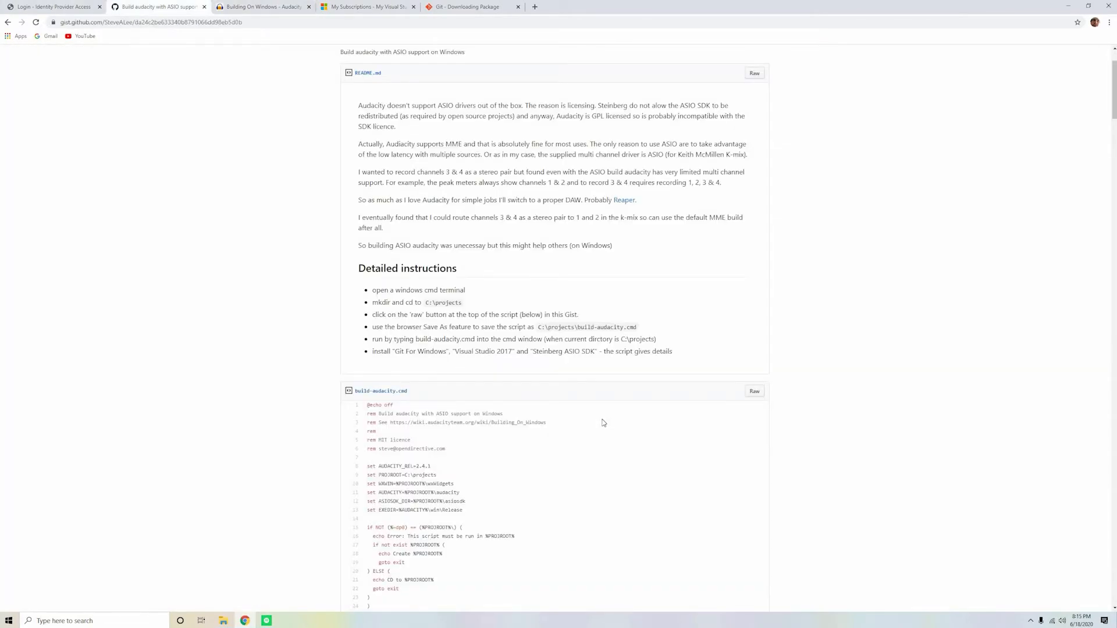
click(263, 7)
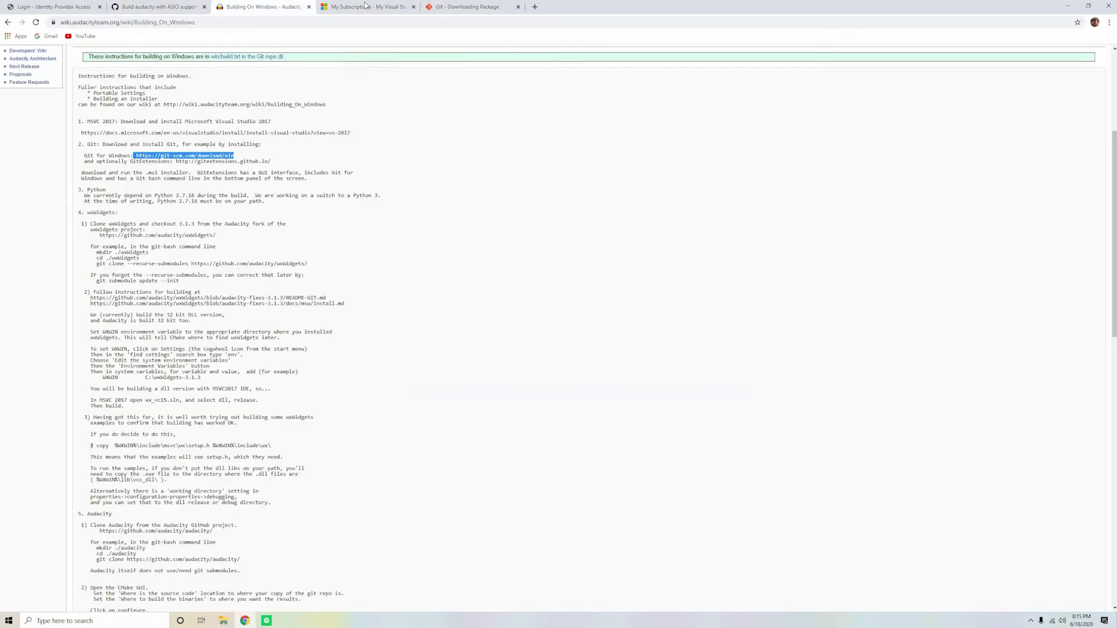
- Cycle through the Visual Studio and wiki tabs, ending on the ASIO build gist
click(367, 7)
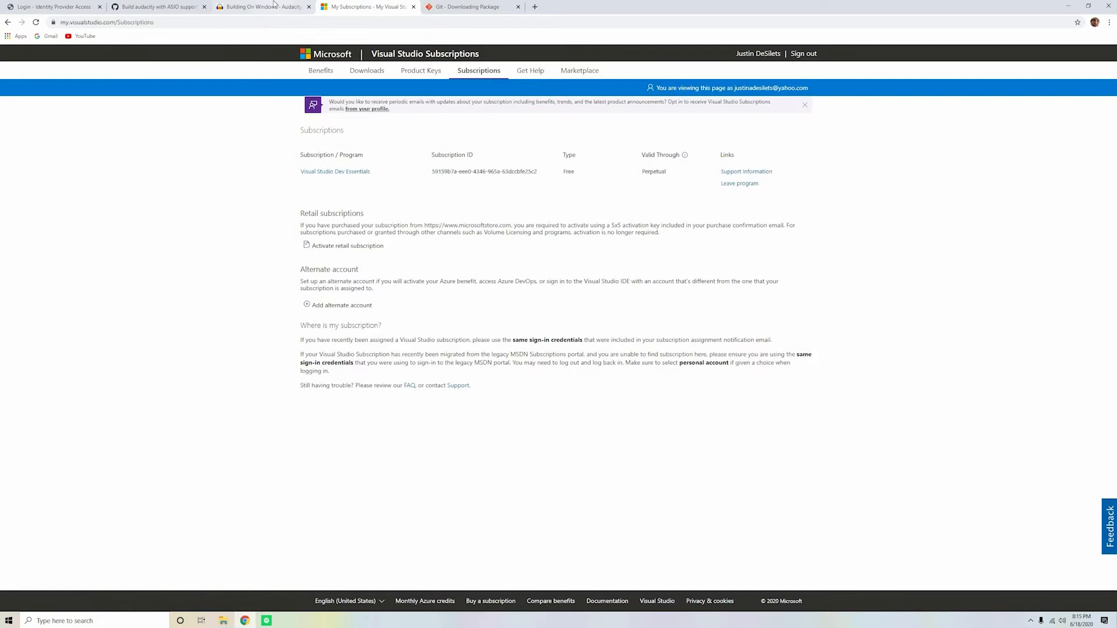
mouse_move(228, 7)
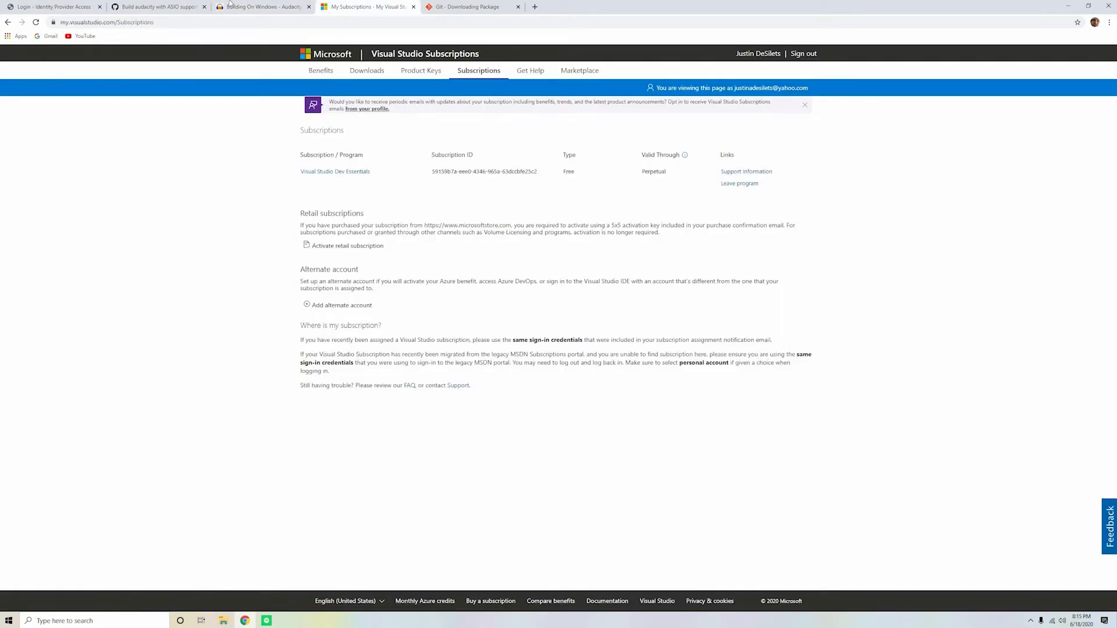
click(263, 7)
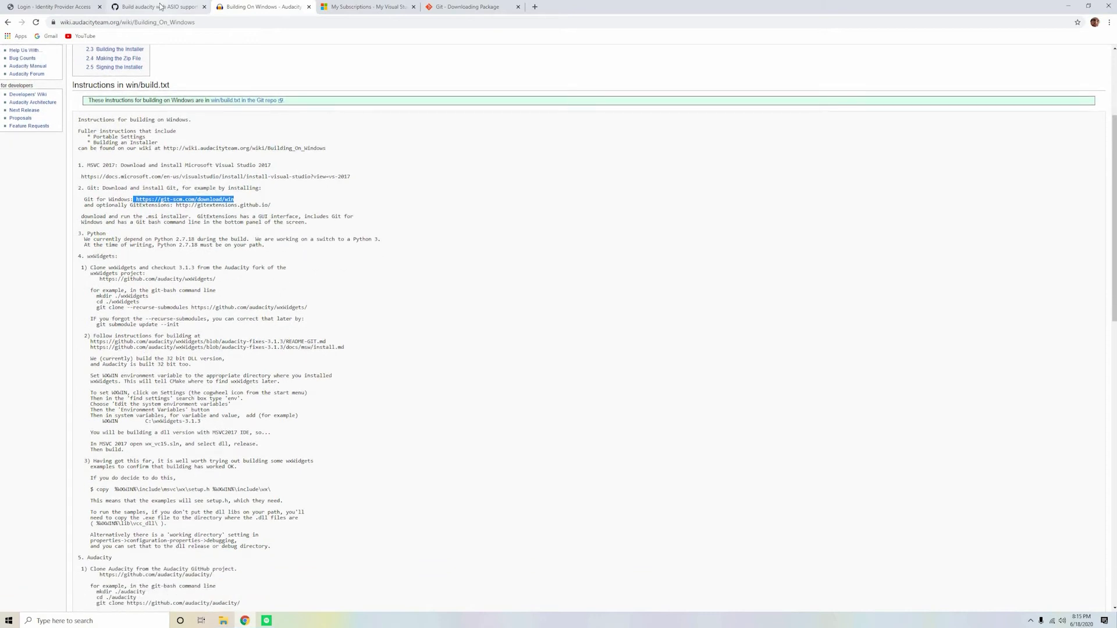
click(158, 7)
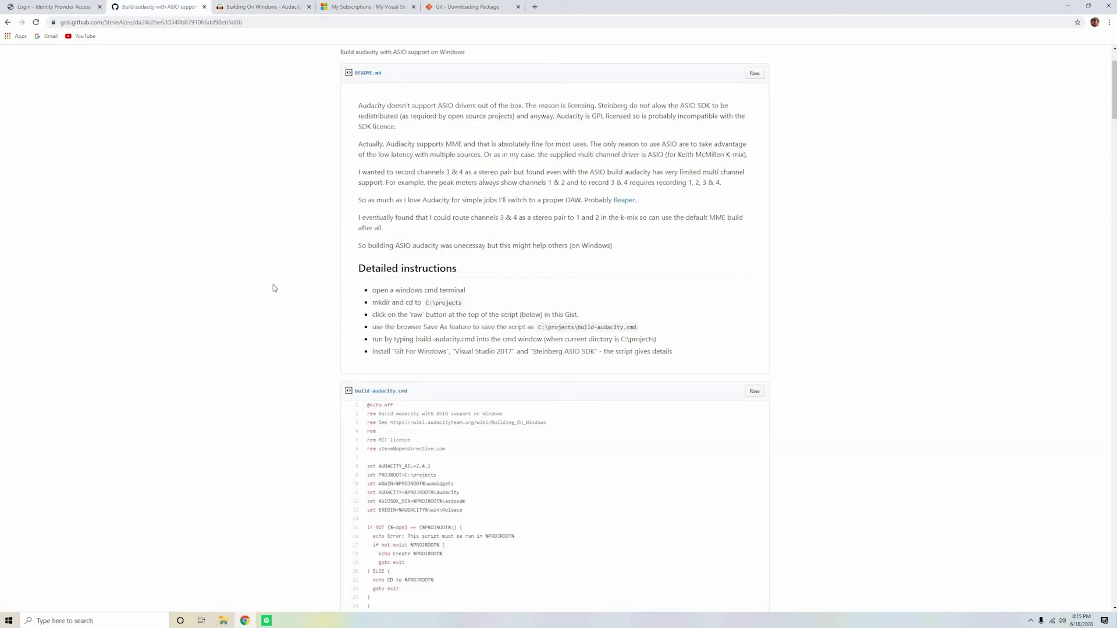
mouse_move(74, 620)
text(mkdir)
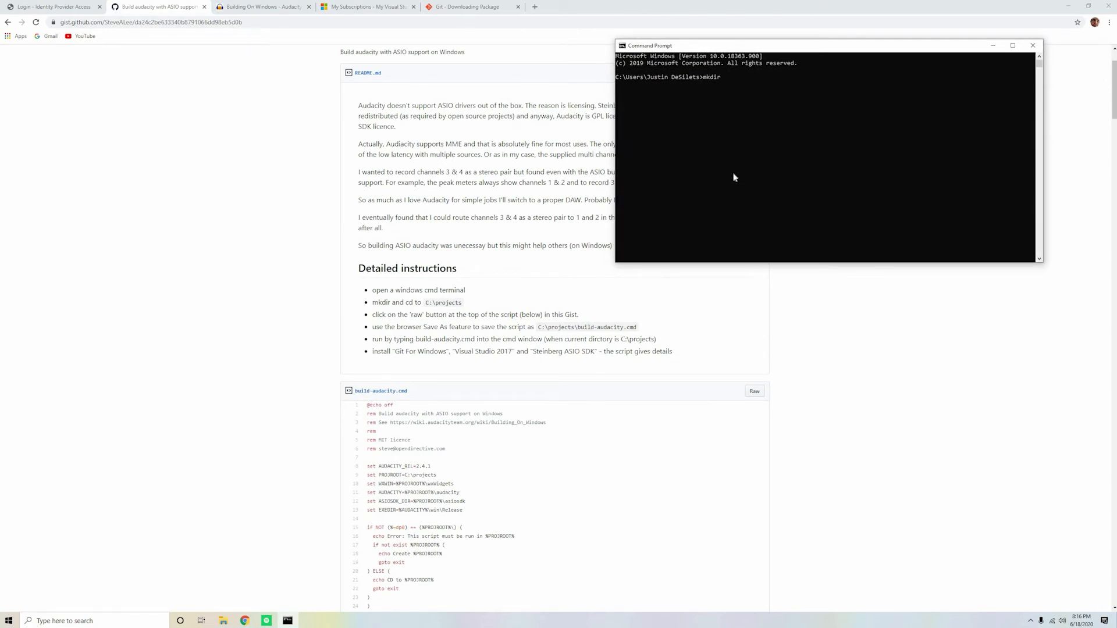
- Run 'mkdir C:\projects' and 'cd C:\projects' in Command Prompt
text(C:)
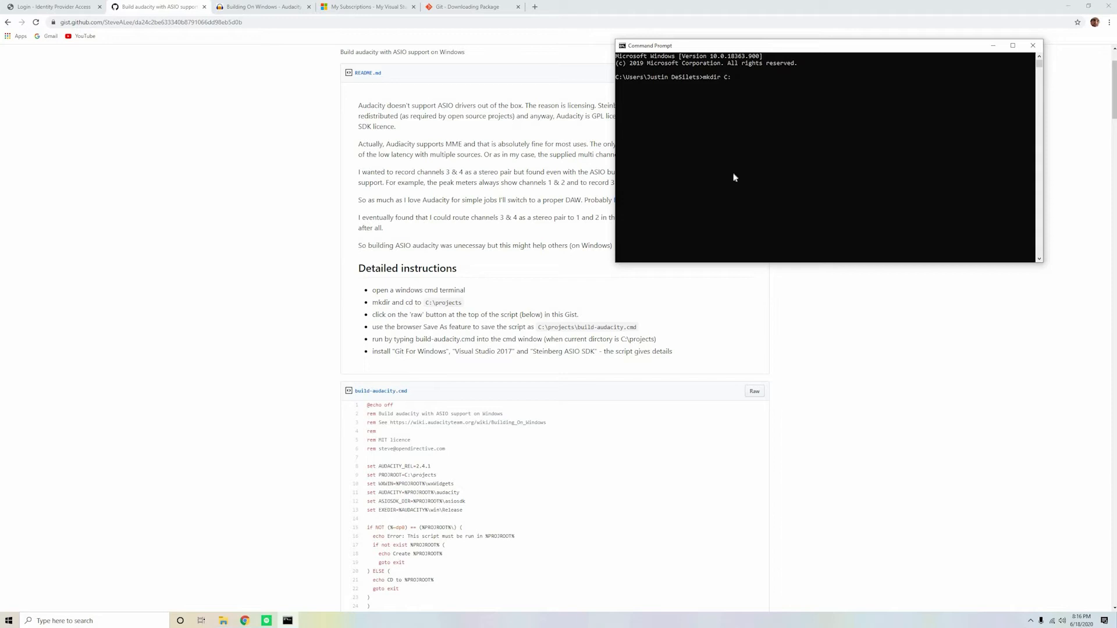
text(\projects)
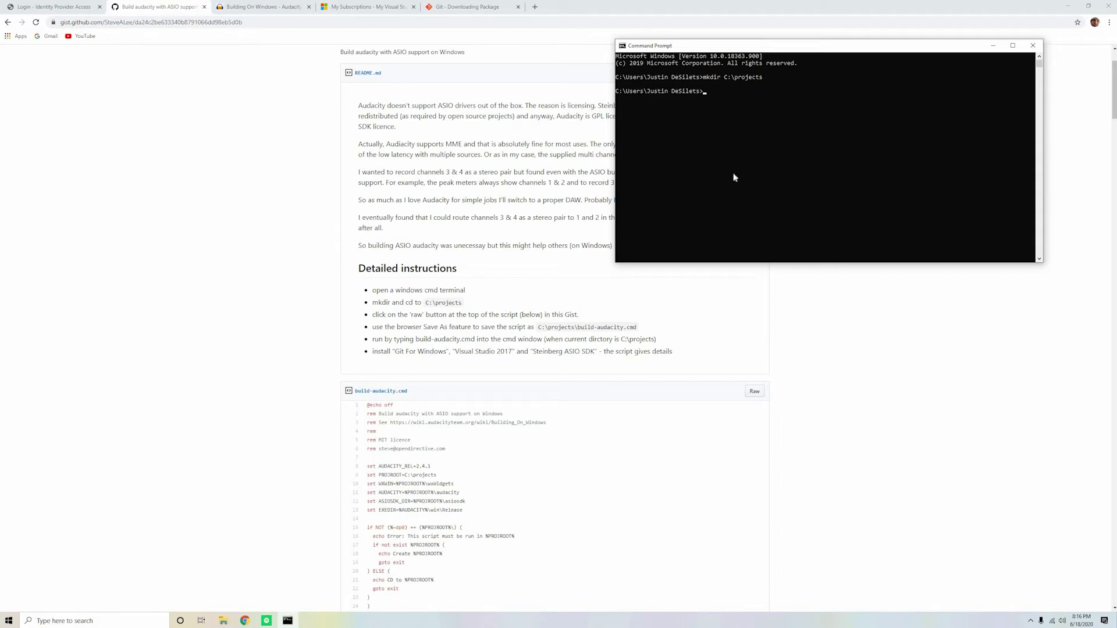
text(cd)
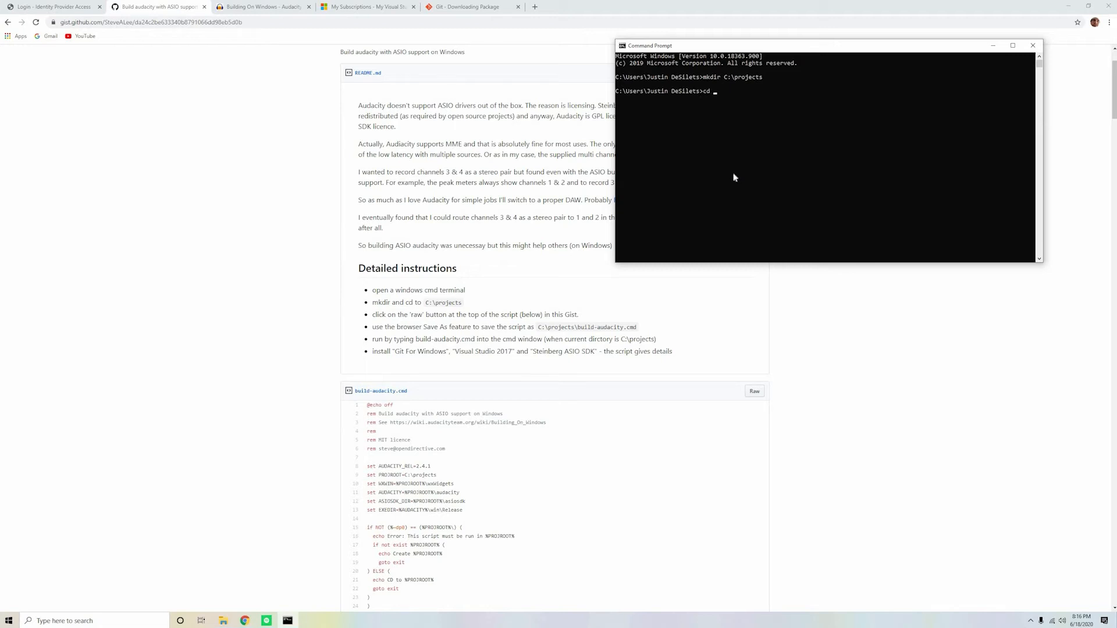
text(C)
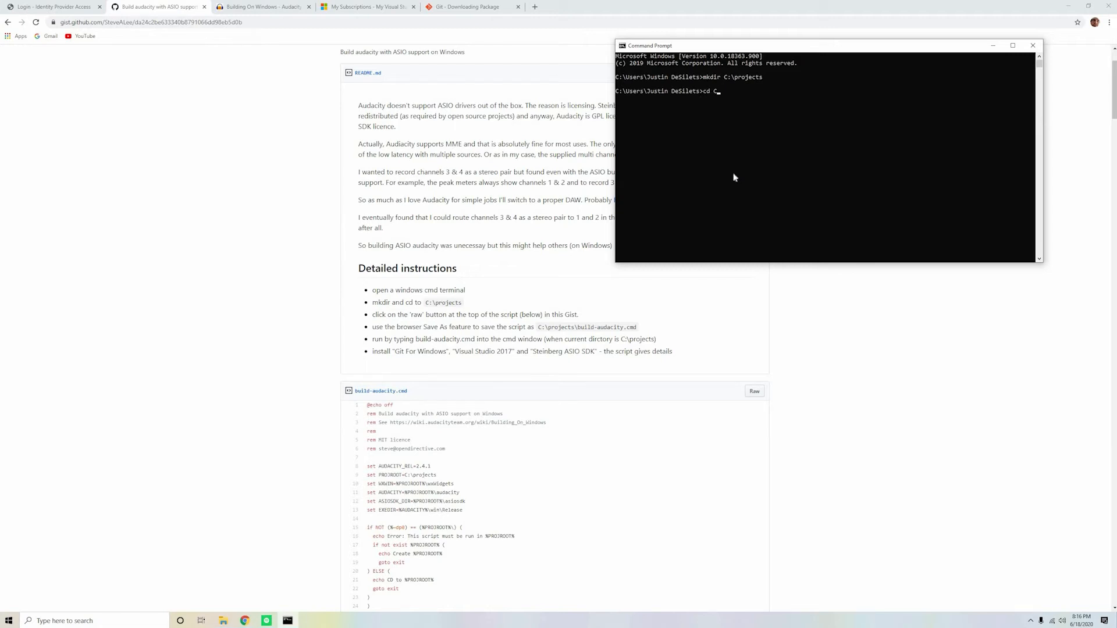
text(:\projects)
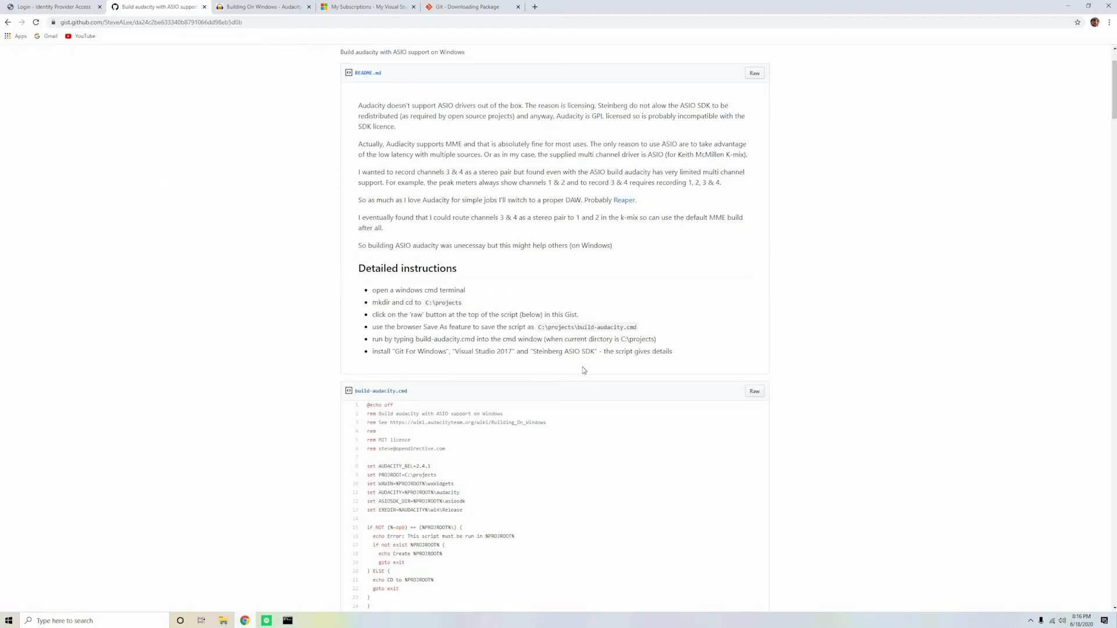
- Pick out 'Steinberg ASIO SDK' from the gist and start a 'steinberg asio' search in a new tab
double_click(563, 352)
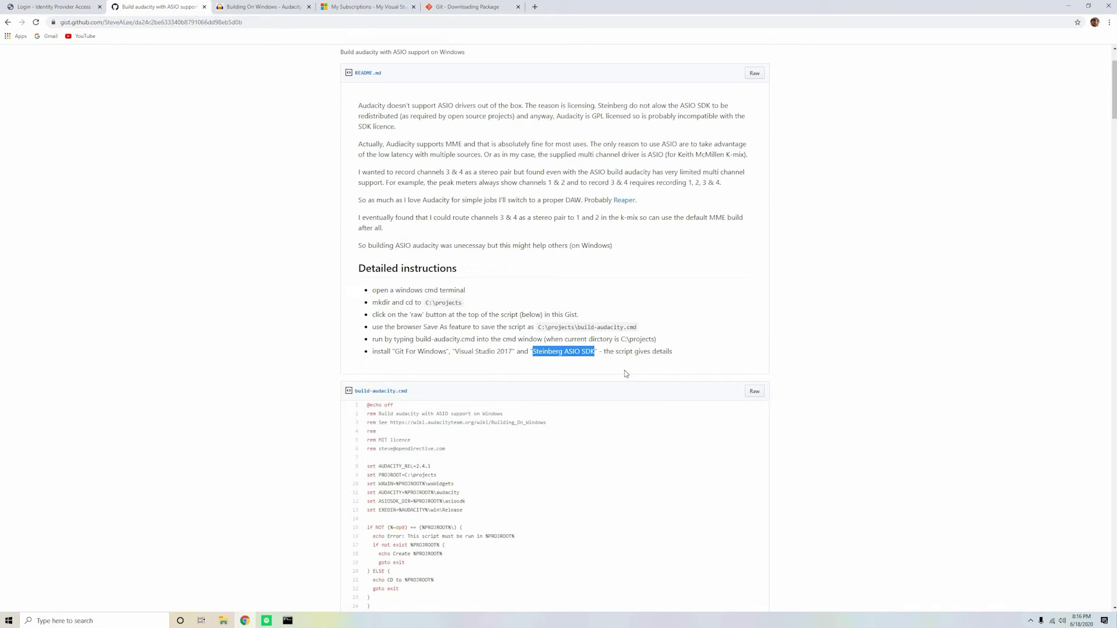
click(227, 559)
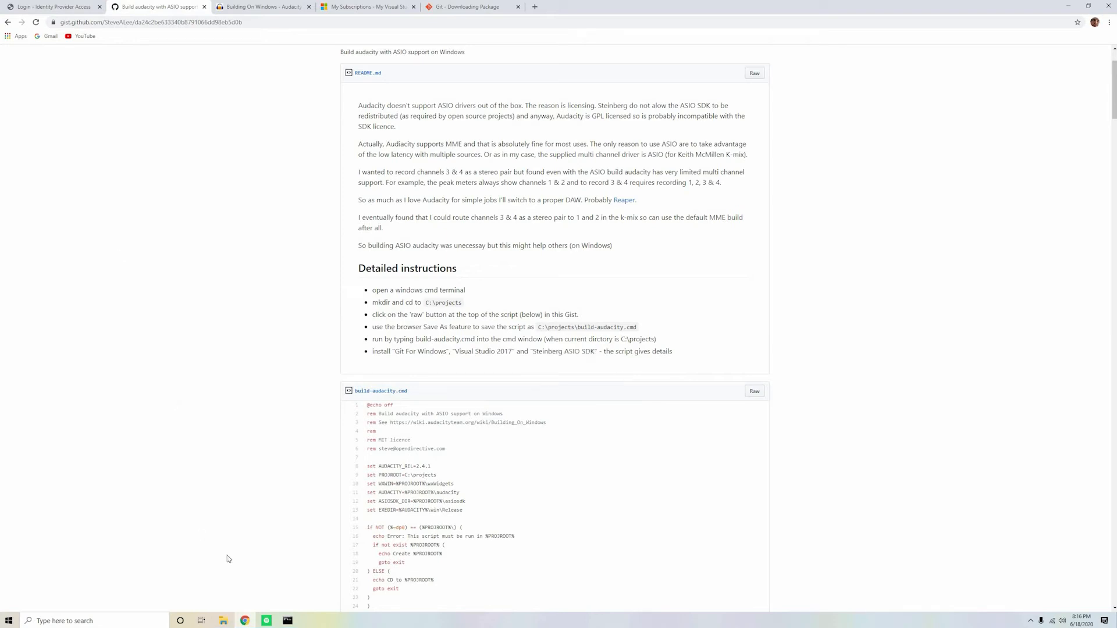
mouse_move(316, 97)
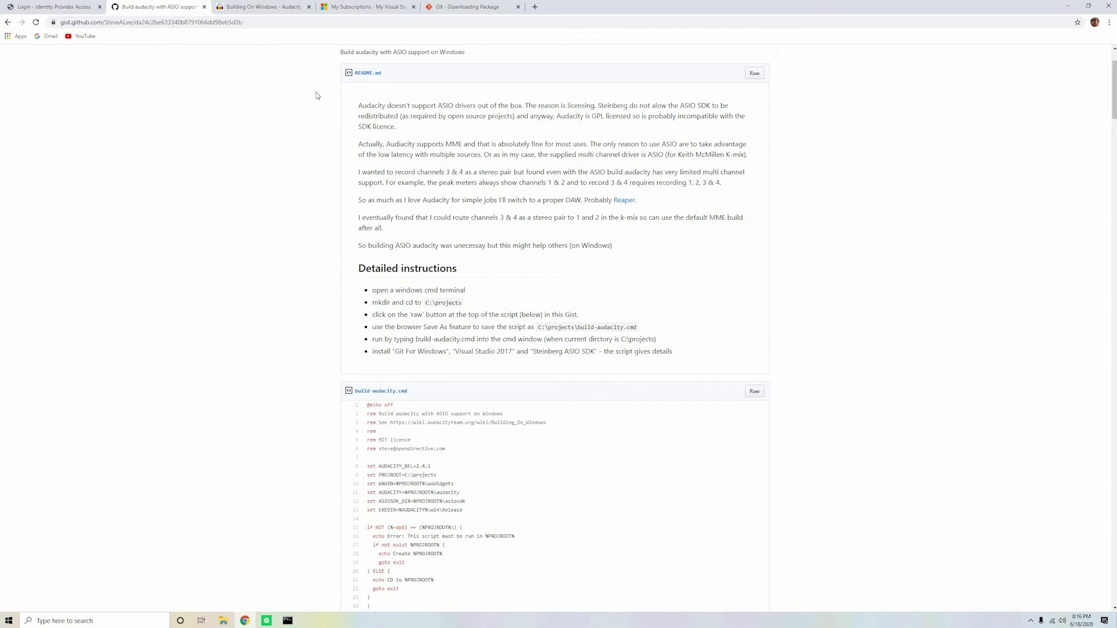
click(264, 7)
text(sternberg asio)
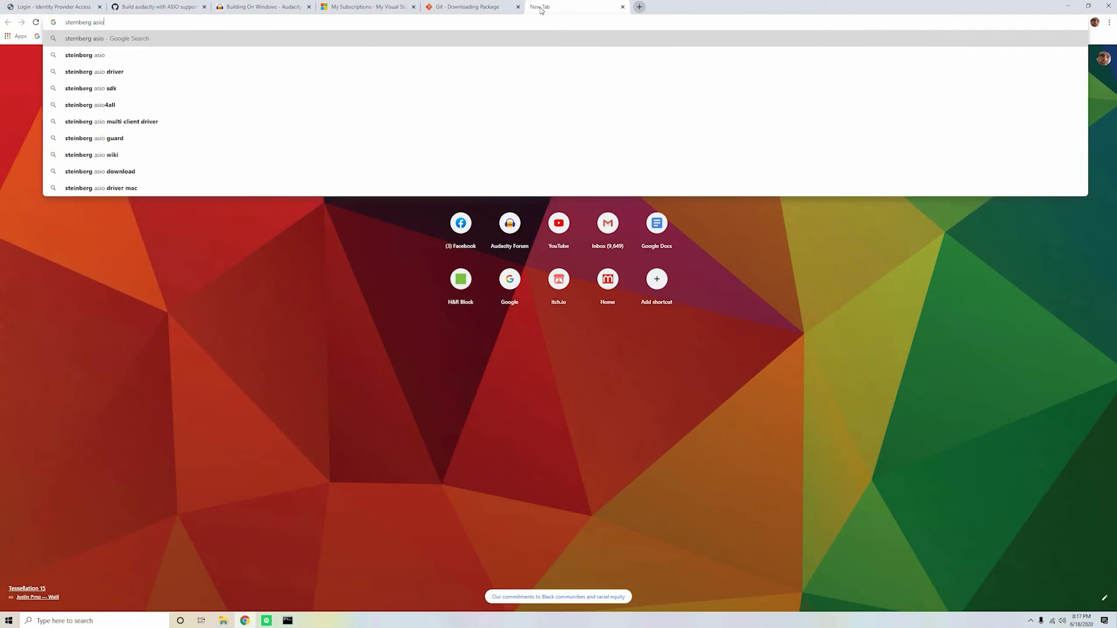
- Search 'steinberg asio sdk' and go to the Developers | Steinberg page
click(90, 87)
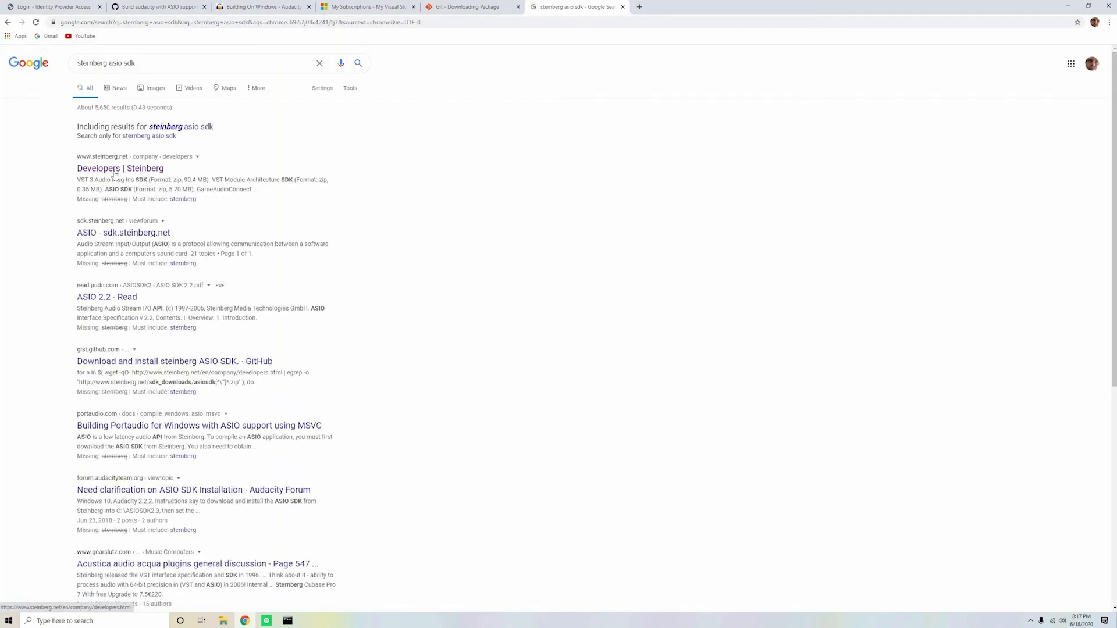
click(120, 169)
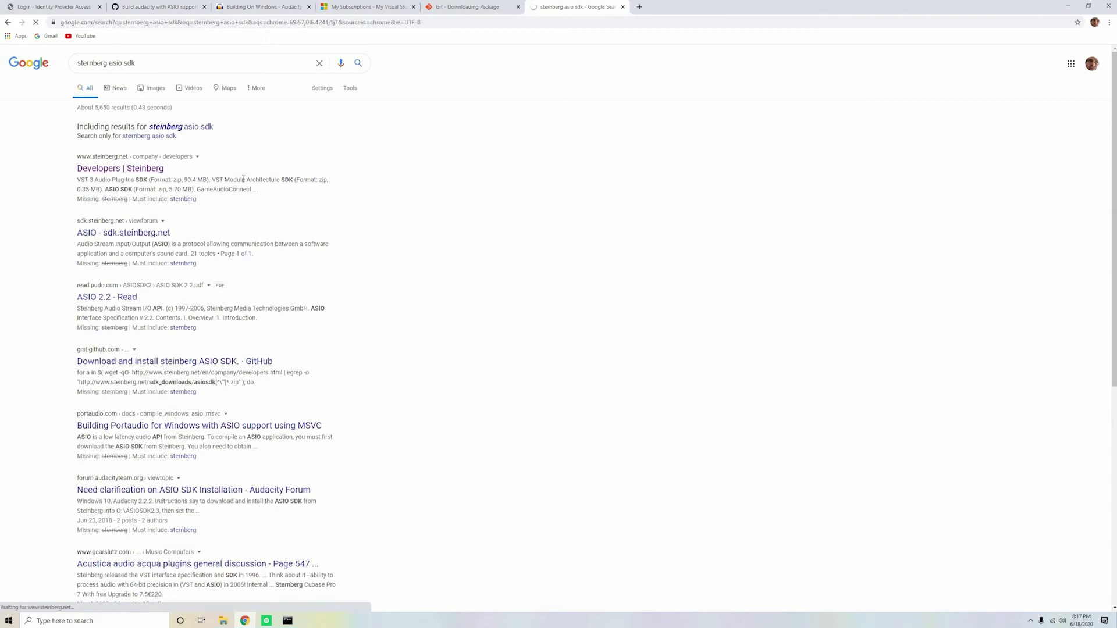
click(120, 167)
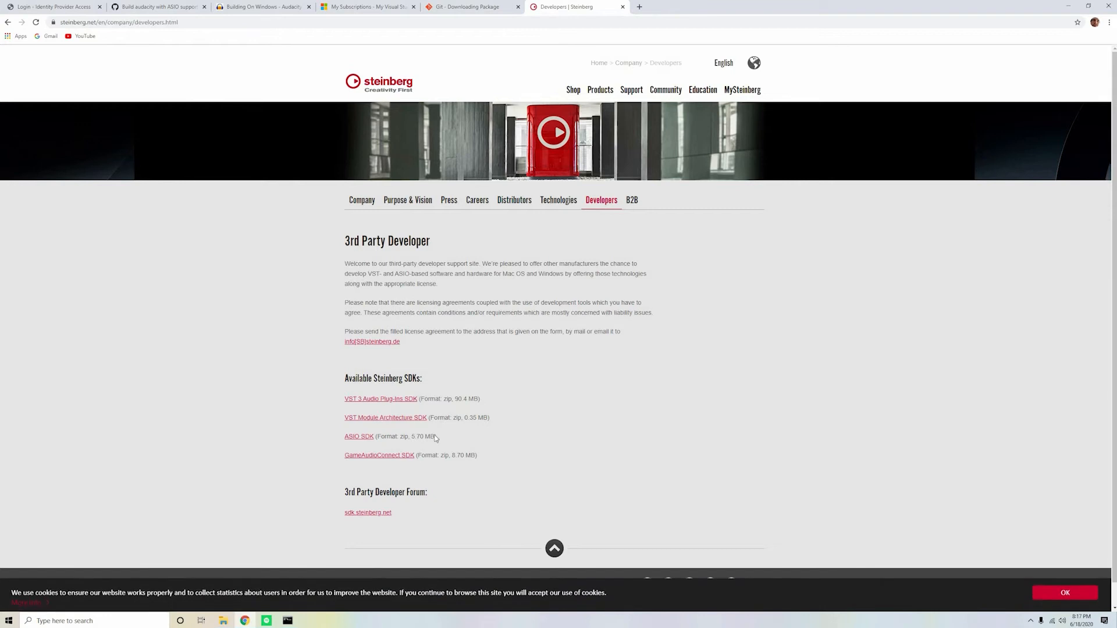
- Download the ASIO SDK zip and open the archive from the download bar
click(360, 436)
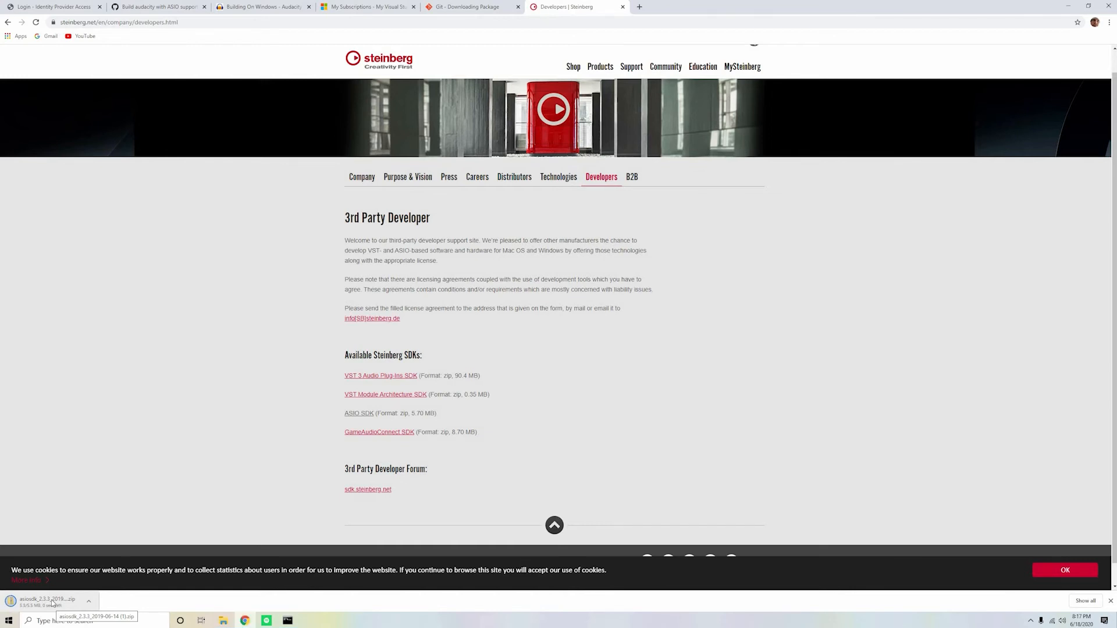
click(47, 599)
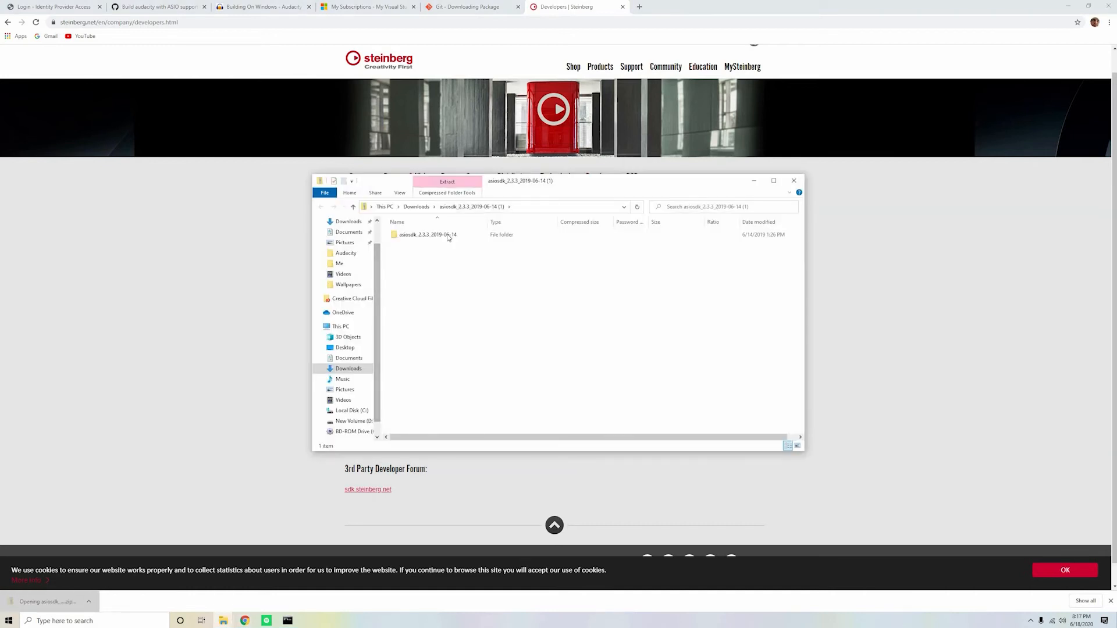
- Enter the asiosdk_2.3.3_2019-06-14 folder in the archive and select all its contents
double_click(427, 234)
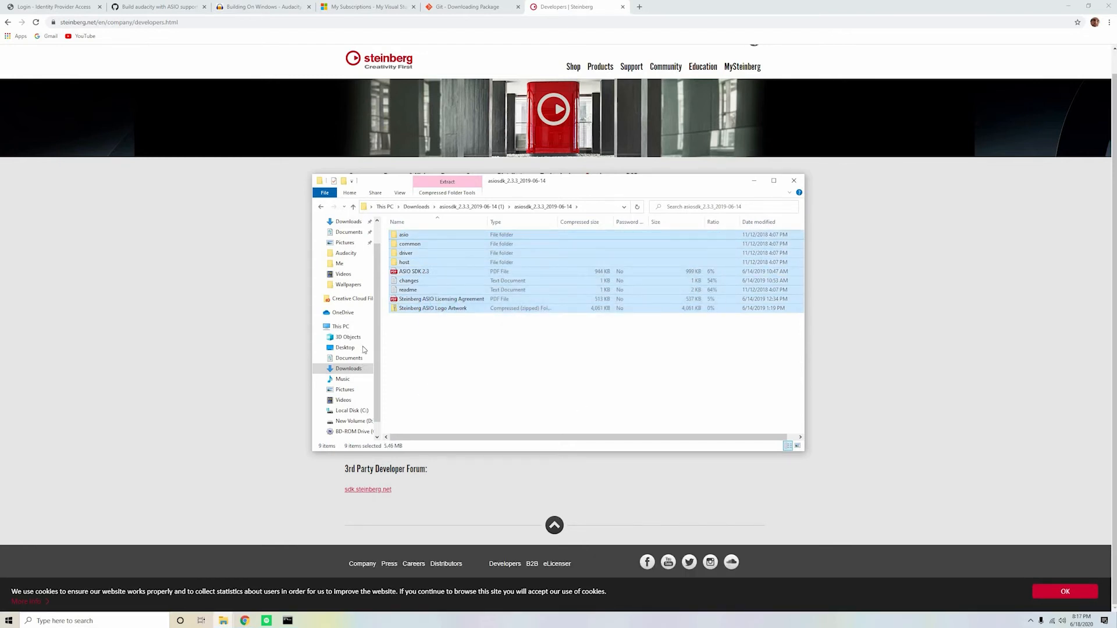
mouse_move(447, 360)
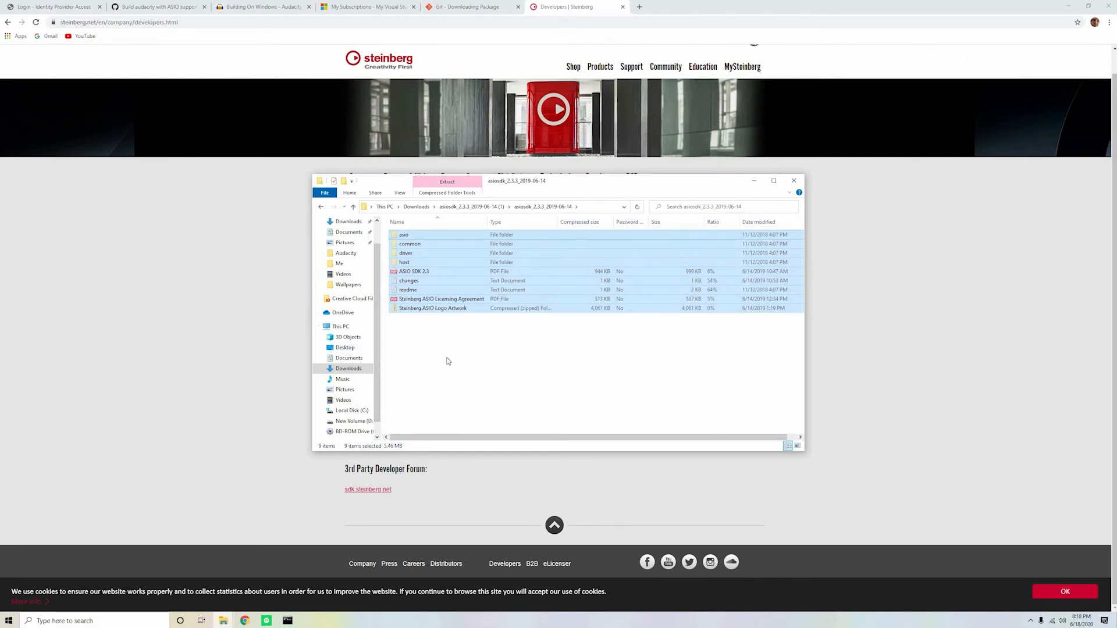
click(378, 223)
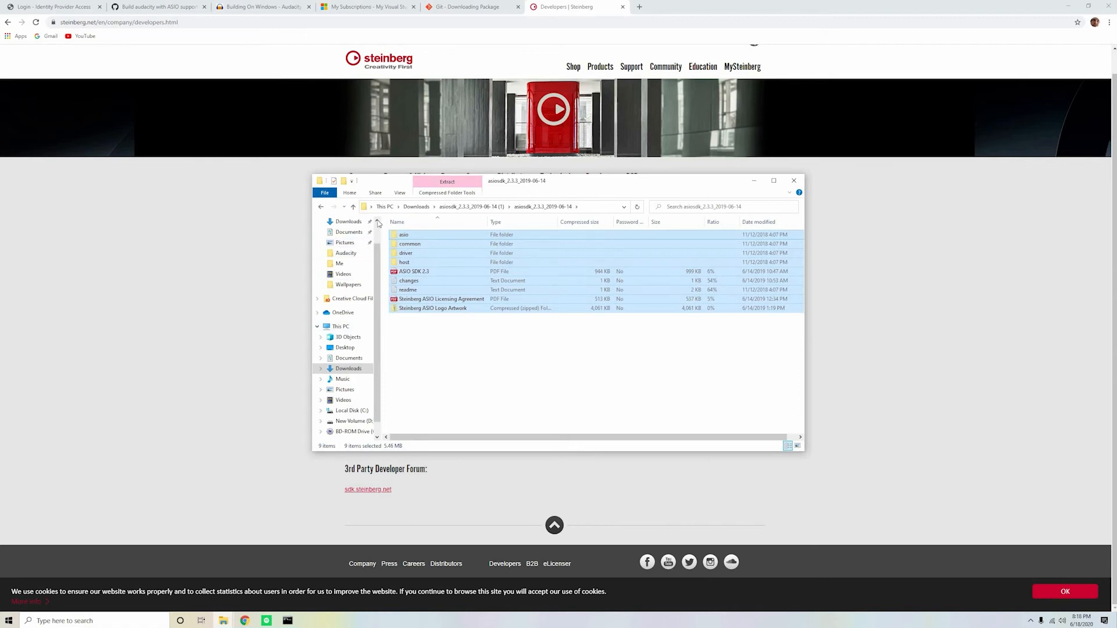
scroll(down, 3)
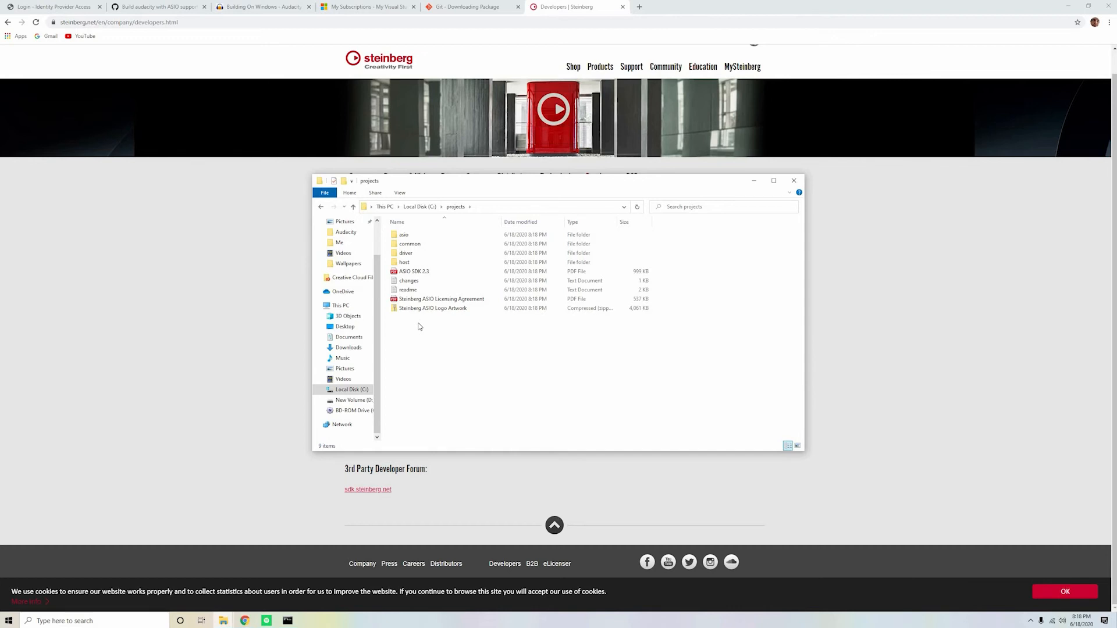
- Create a new folder named ASIOSDK inside C:\projects
right_click(419, 326)
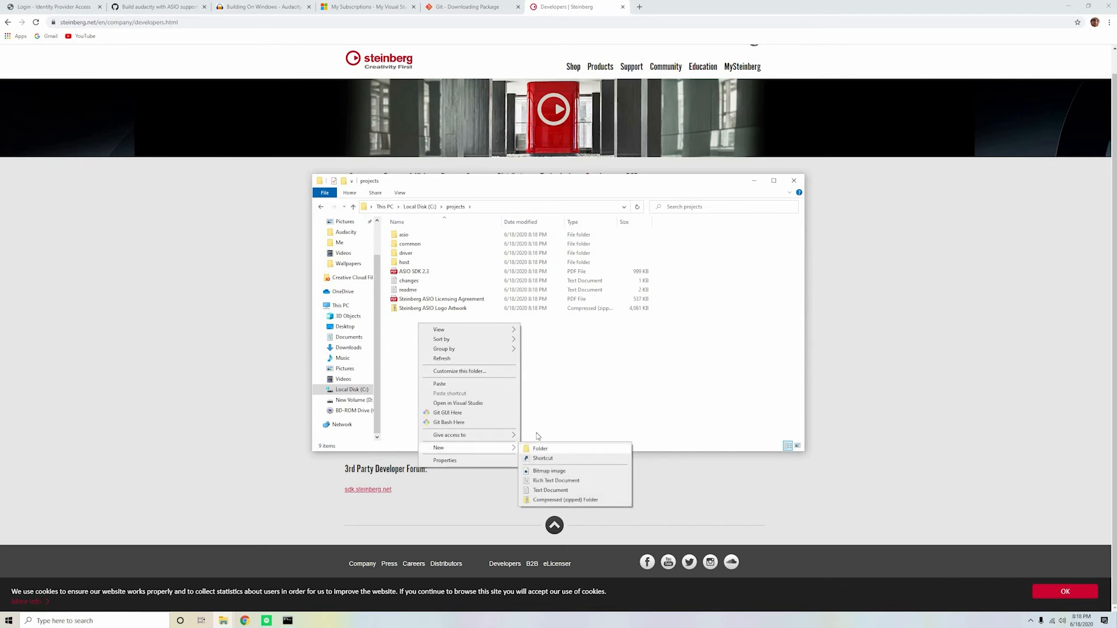
click(540, 448)
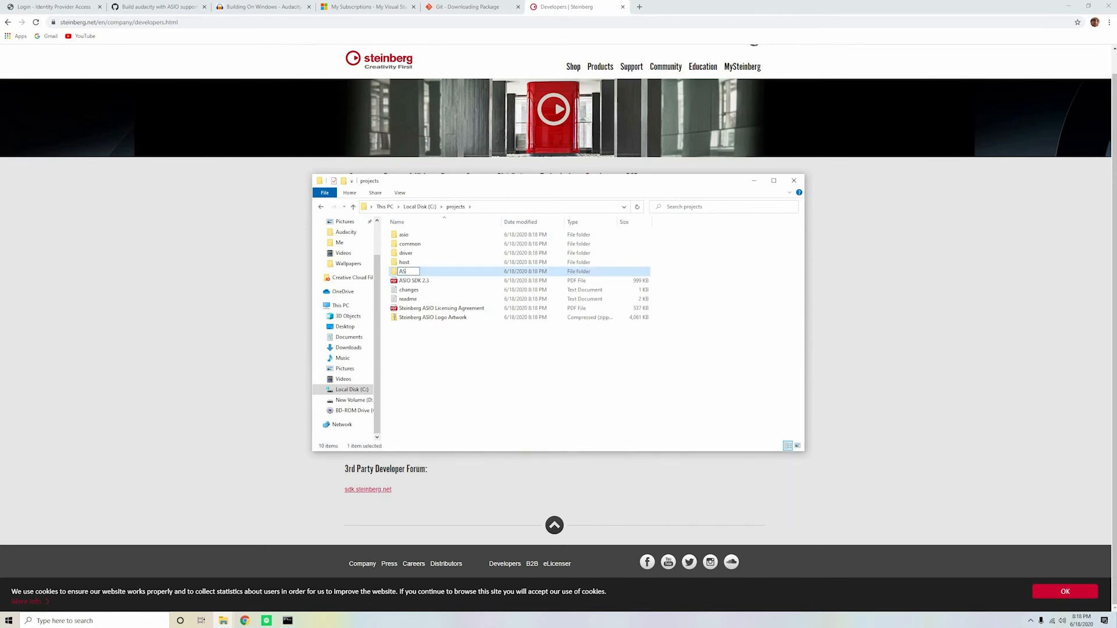
text(ASIO SDK)
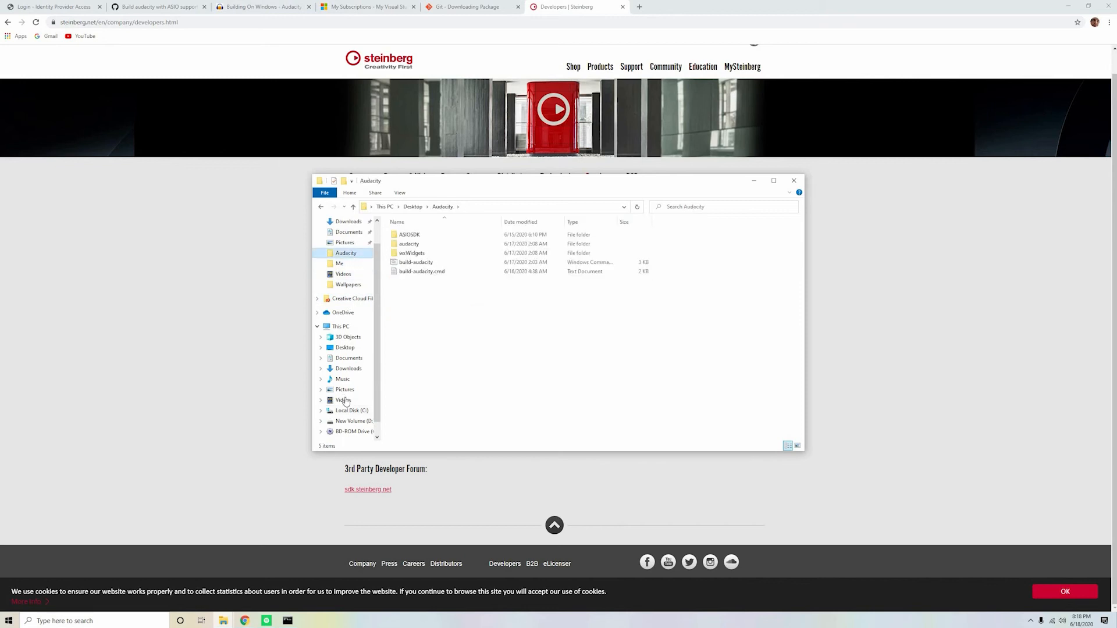
- Navigate into C:\projects and move the extracted SDK files into the ASIOSDK folder
click(351, 411)
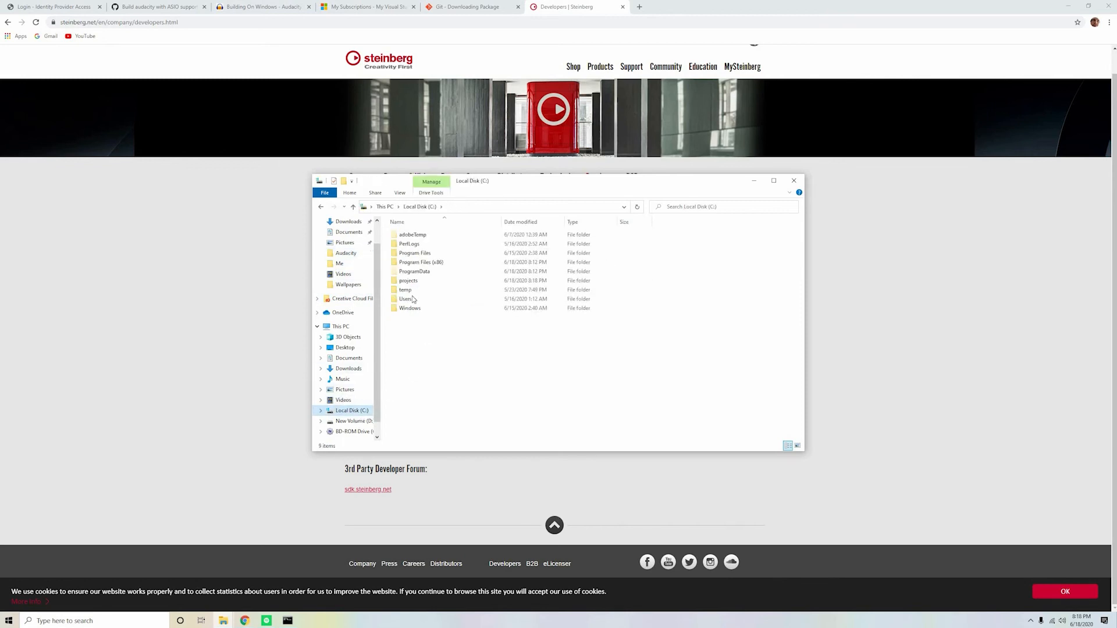
double_click(408, 280)
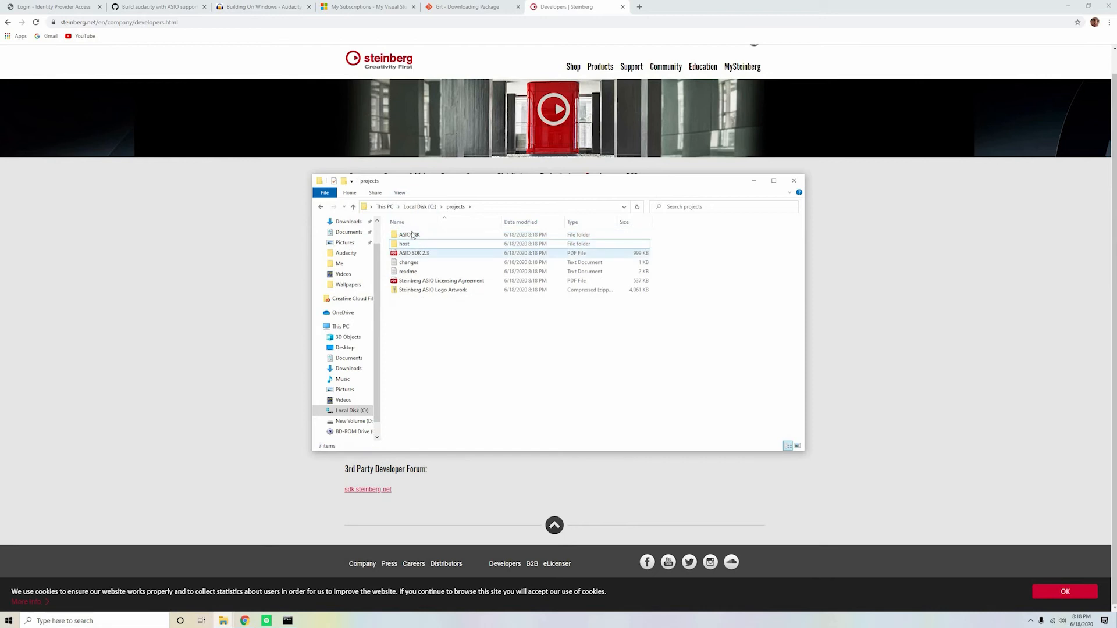
click(414, 243)
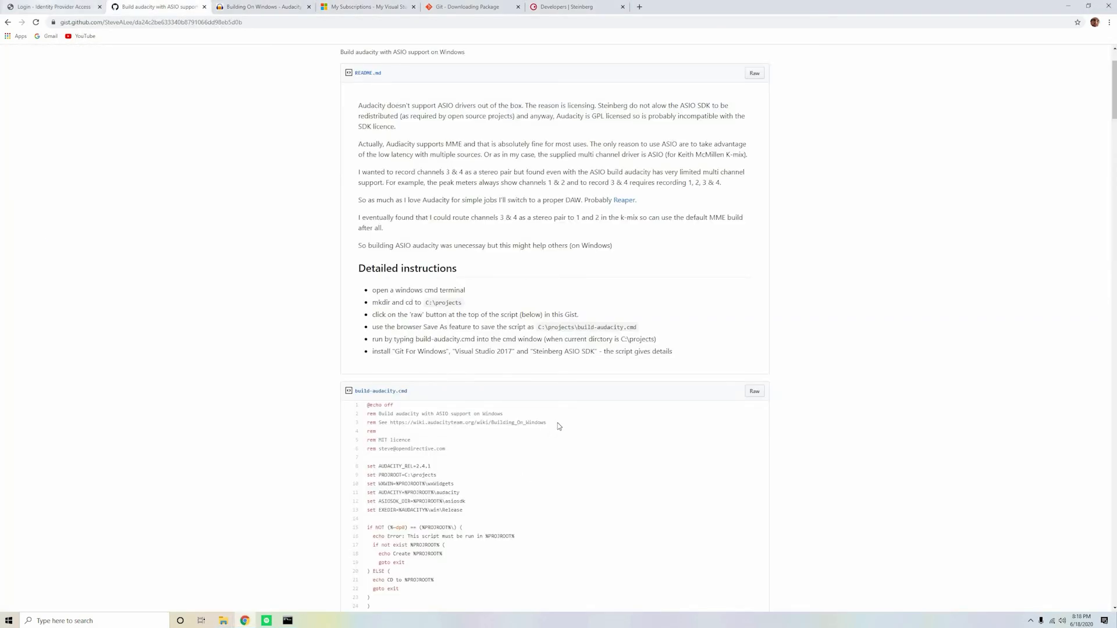
mouse_move(589, 413)
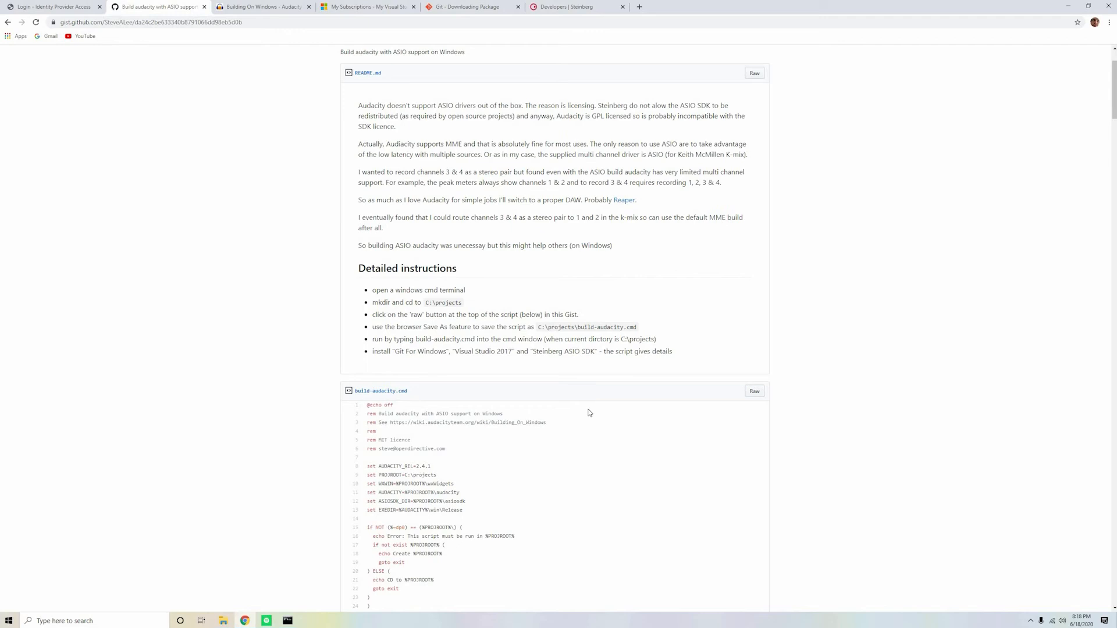
mouse_move(585, 404)
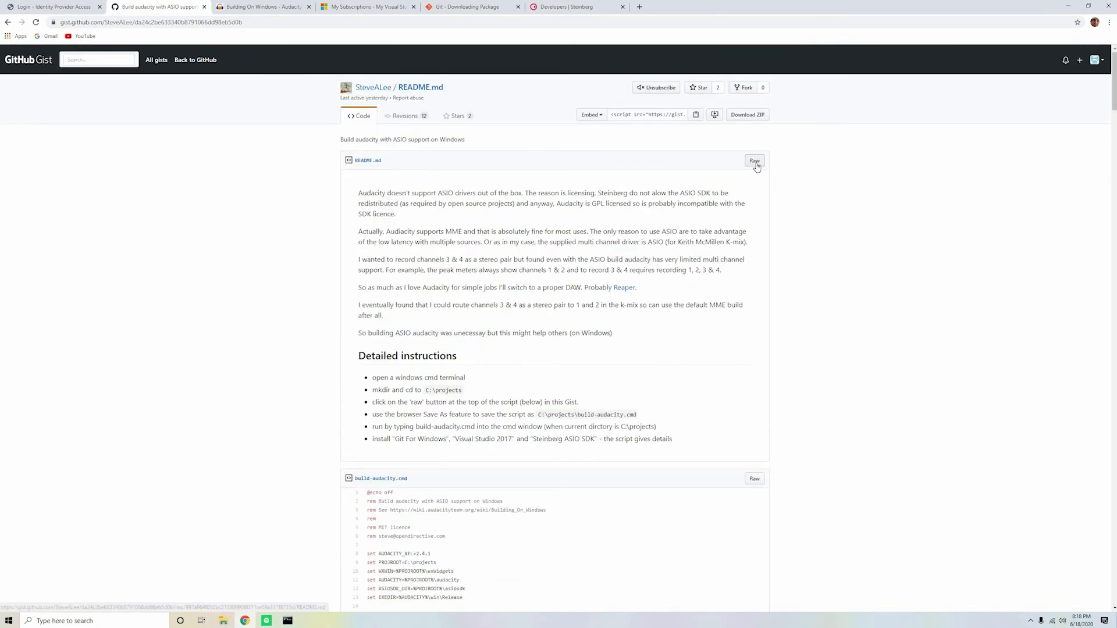
- Start a Save link as on the README raw link, then cancel it
right_click(754, 160)
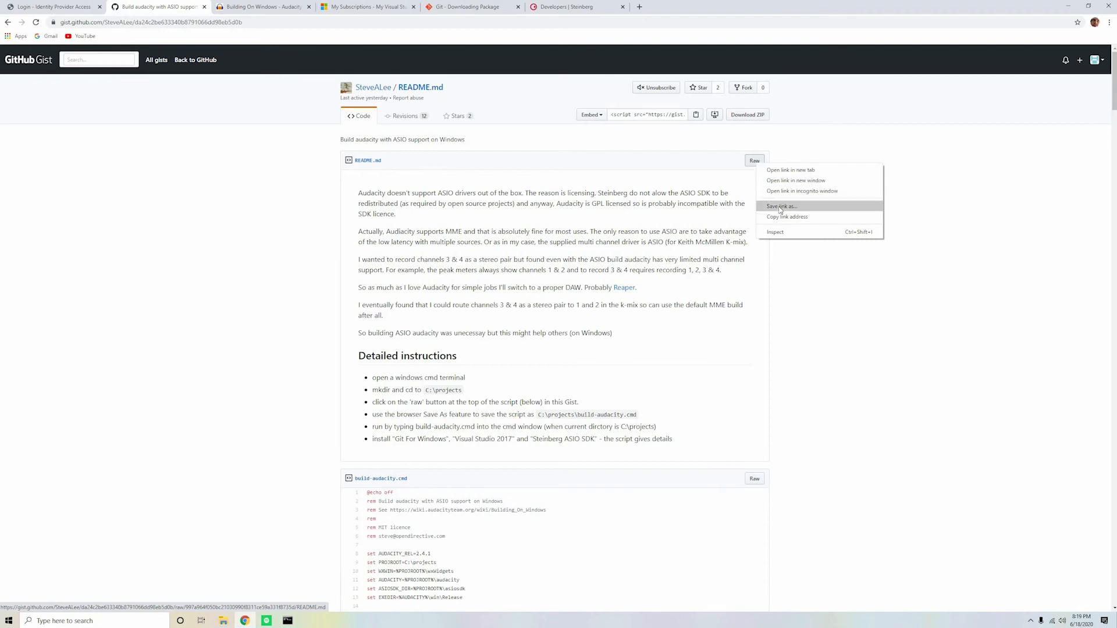
click(781, 206)
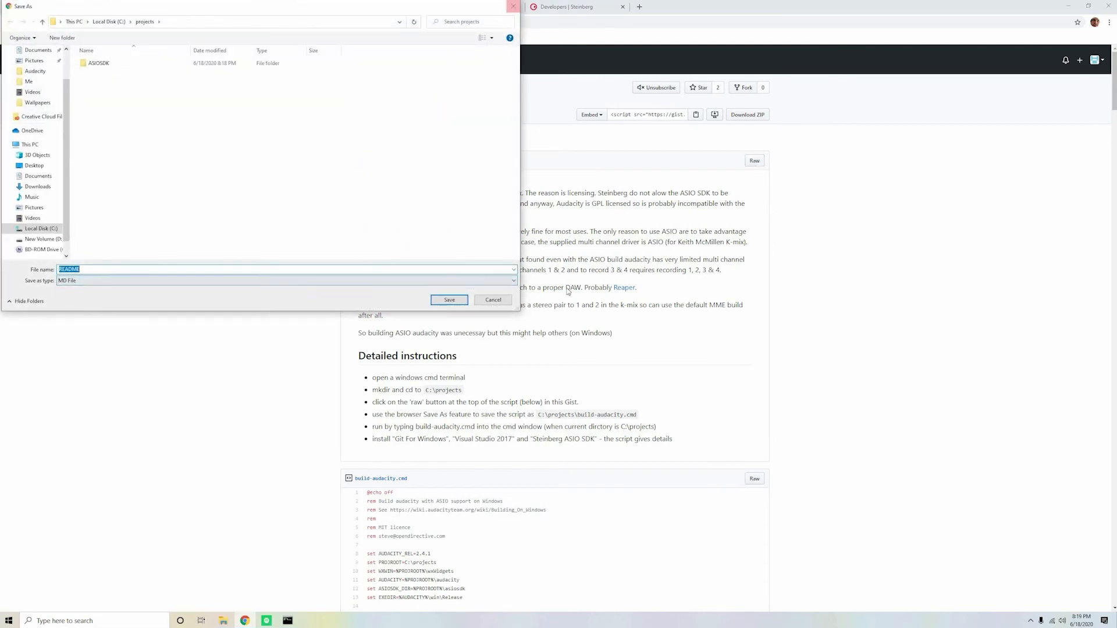
click(449, 299)
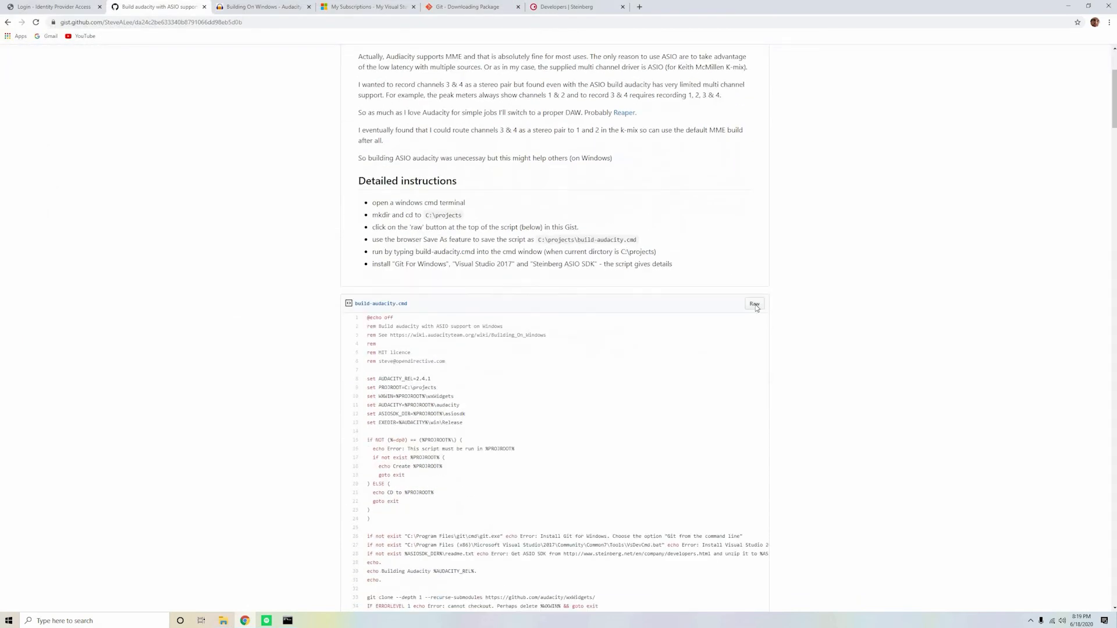
mouse_move(239, 220)
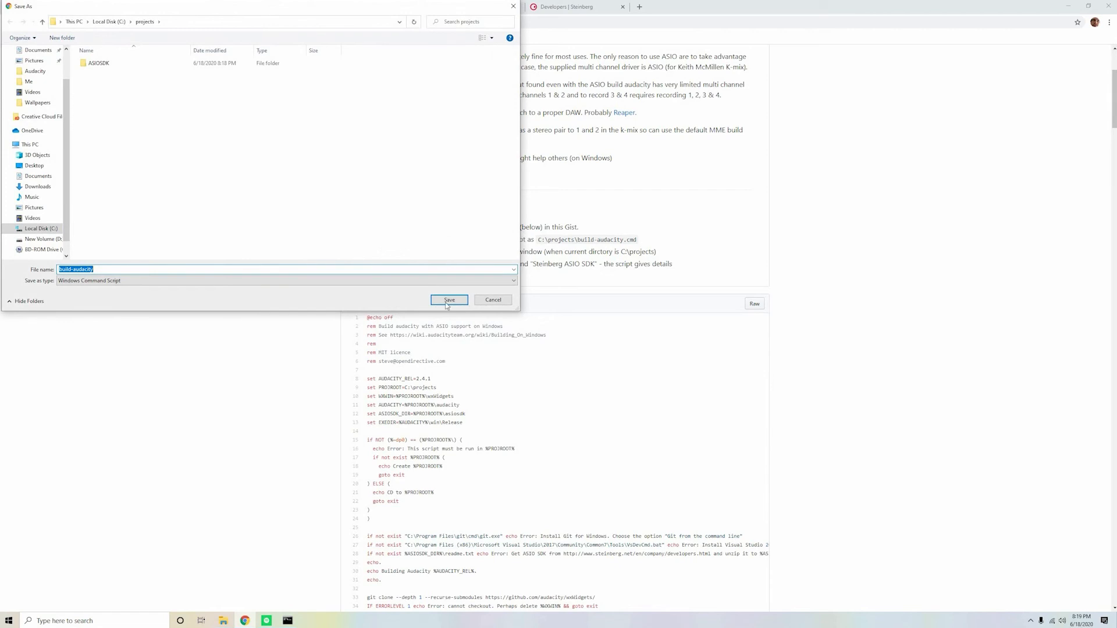
- Save build-audacity.cmd as a Windows Command Script into C:\projects
click(449, 299)
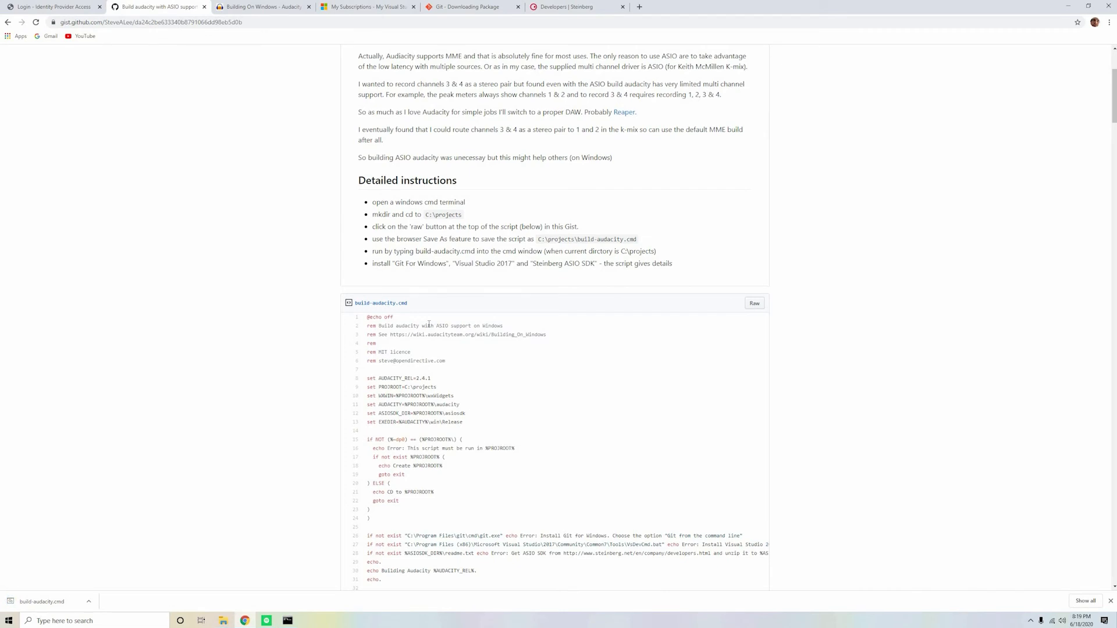
scroll(down, 3)
text(b)
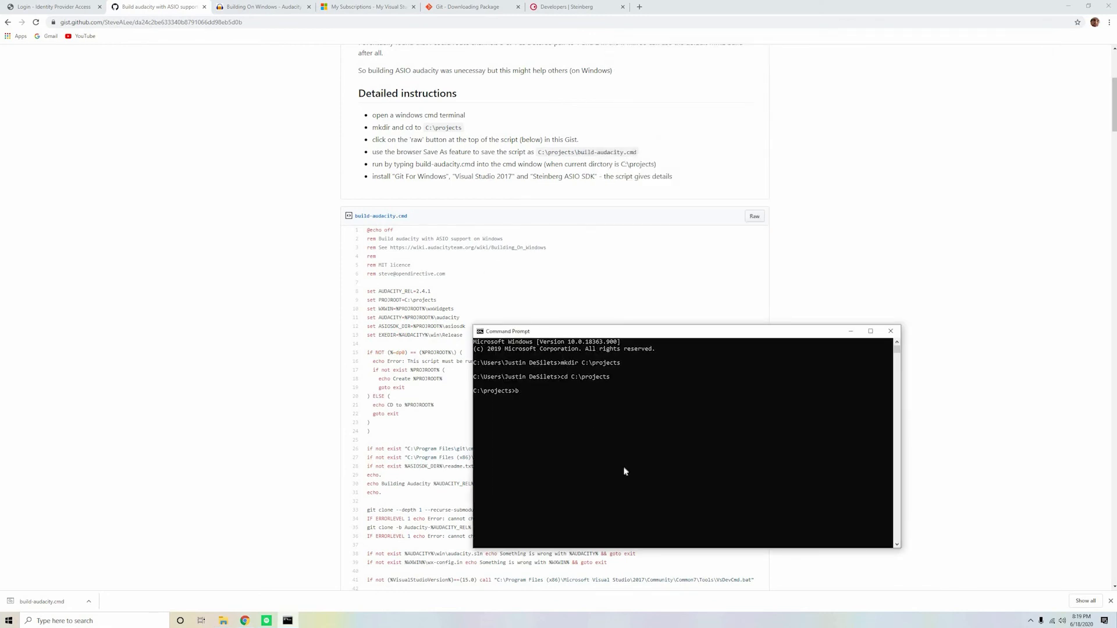
- Run build-audacity.cmd and let the build finish with 0 errors, Audacity.exe copied to Release
text(uild-audacit)
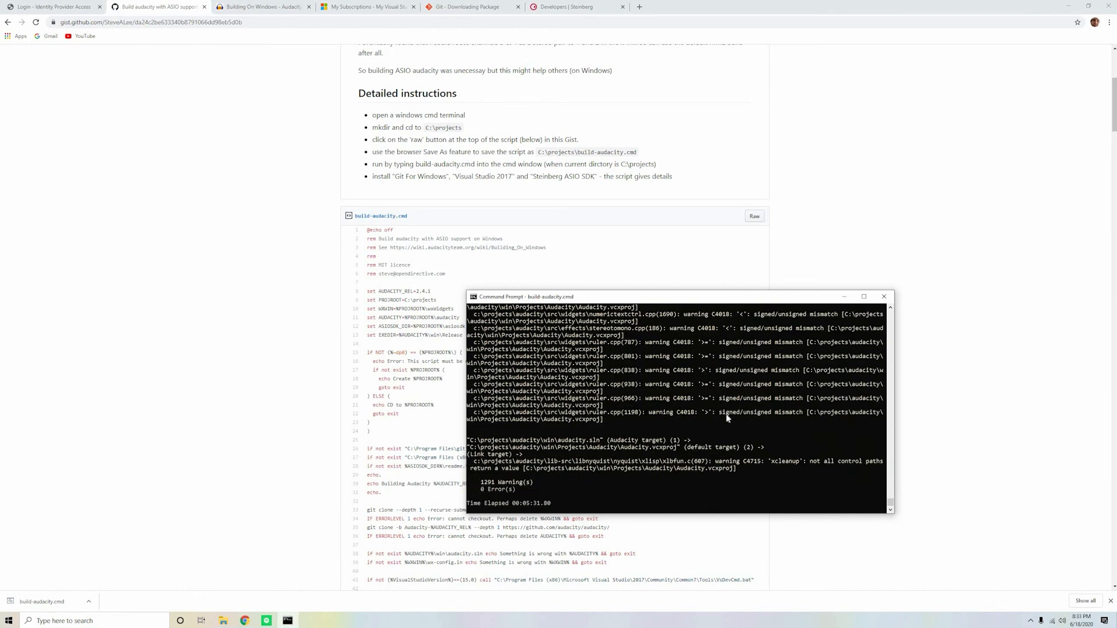
scroll(down, 3)
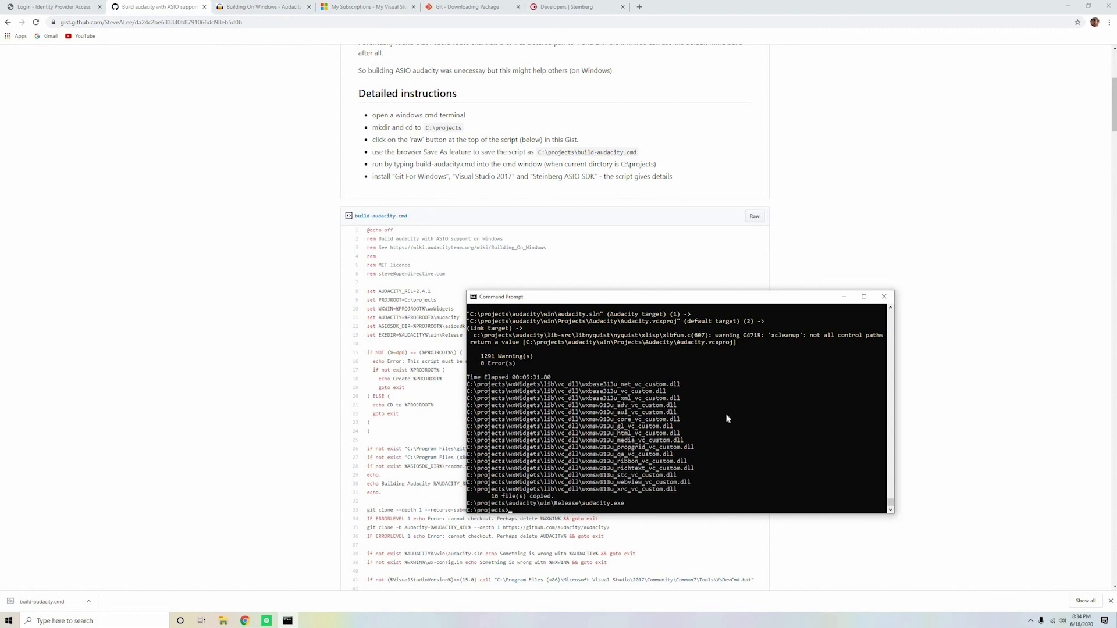
mouse_move(227, 626)
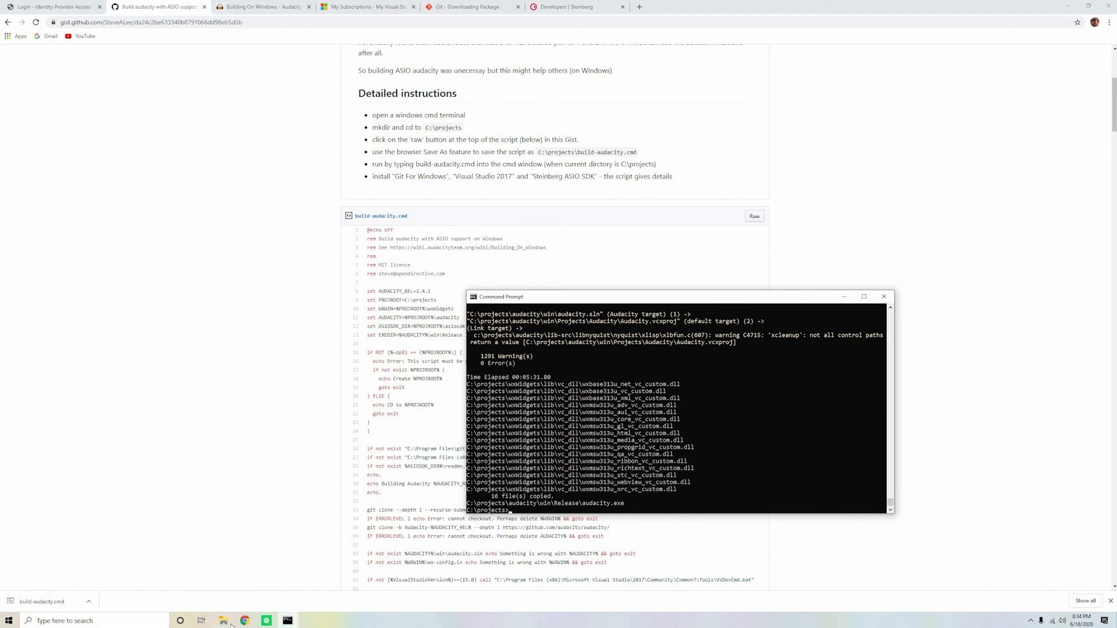
- Navigate File Explorer to the C:\projects\audacity\win\Release build output folder
click(224, 621)
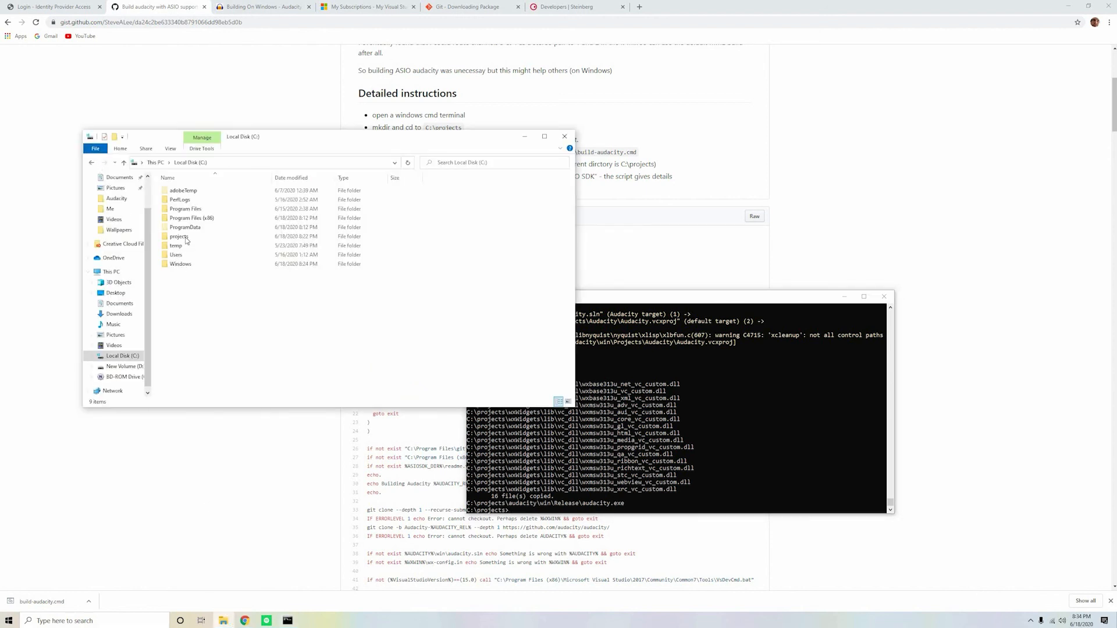
double_click(179, 236)
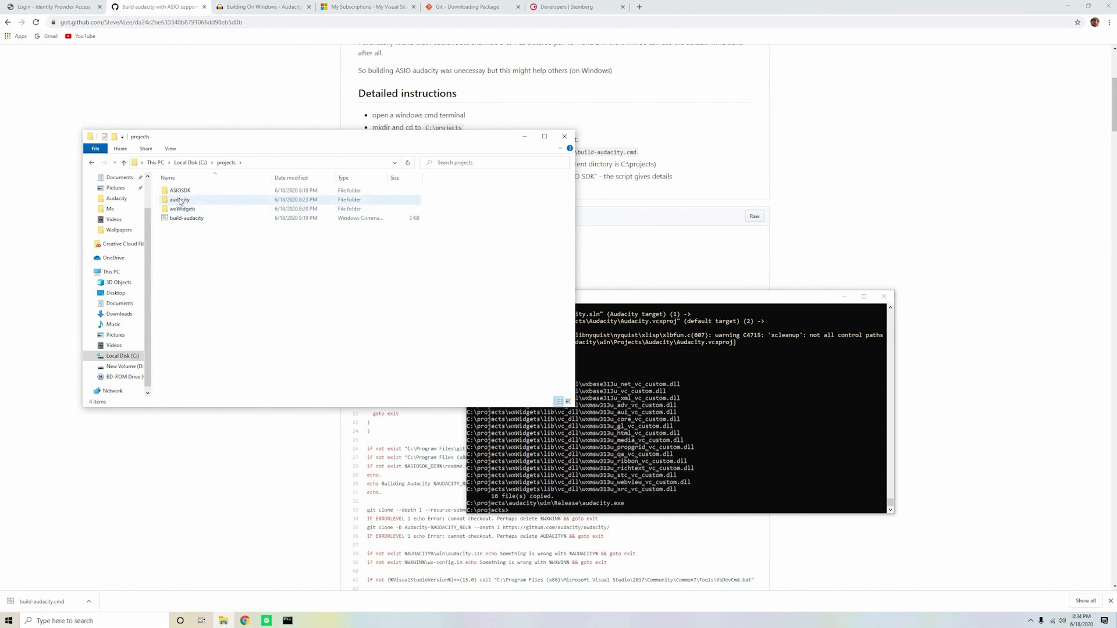
double_click(179, 199)
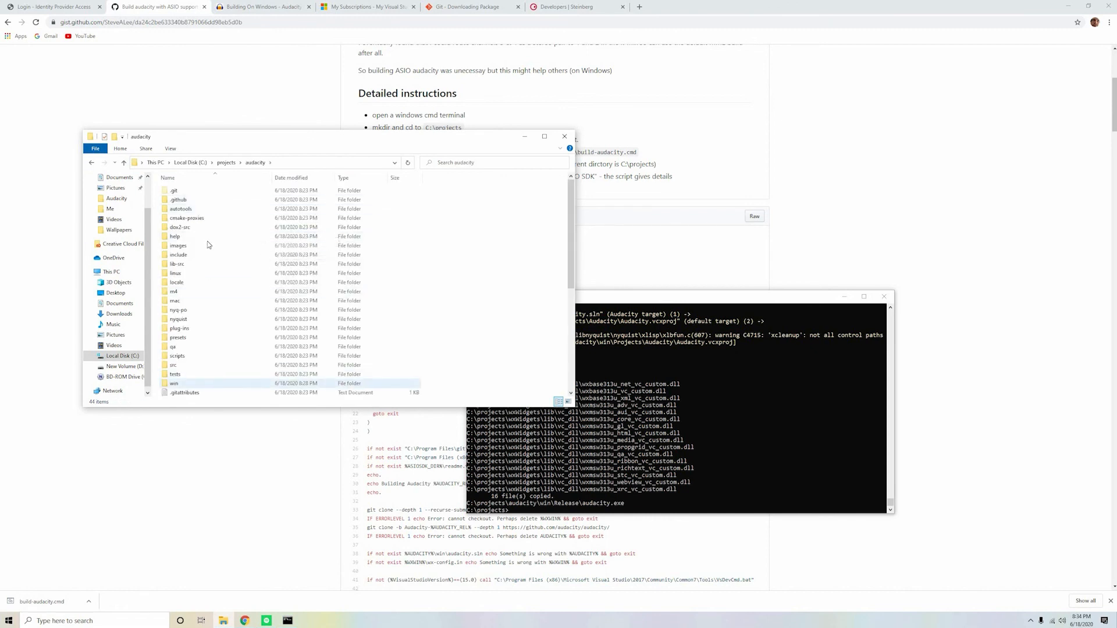
double_click(174, 383)
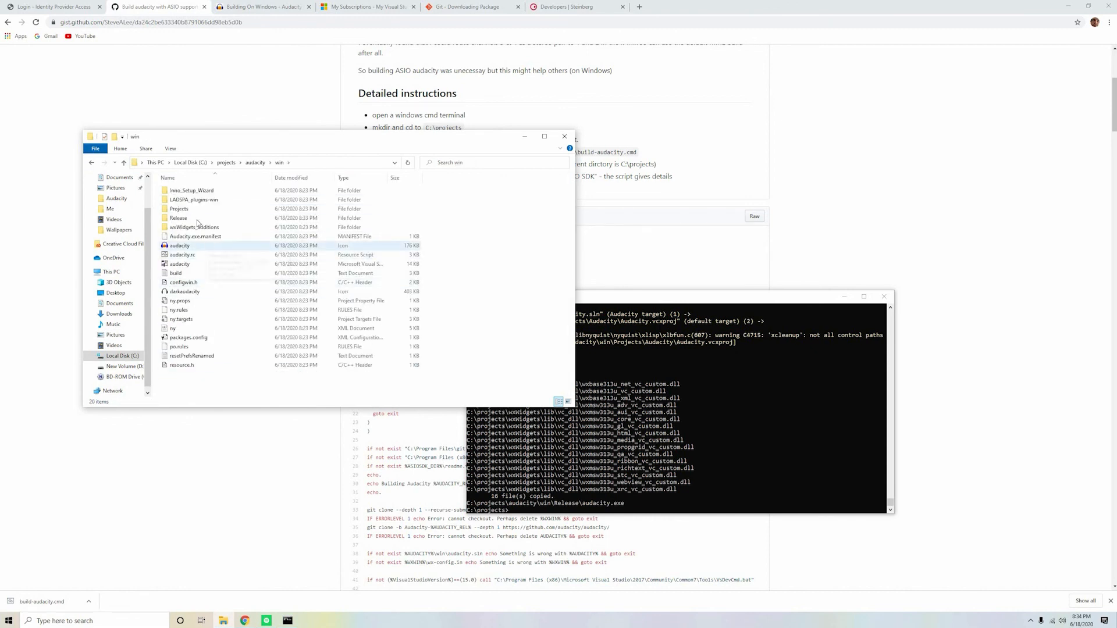
double_click(178, 218)
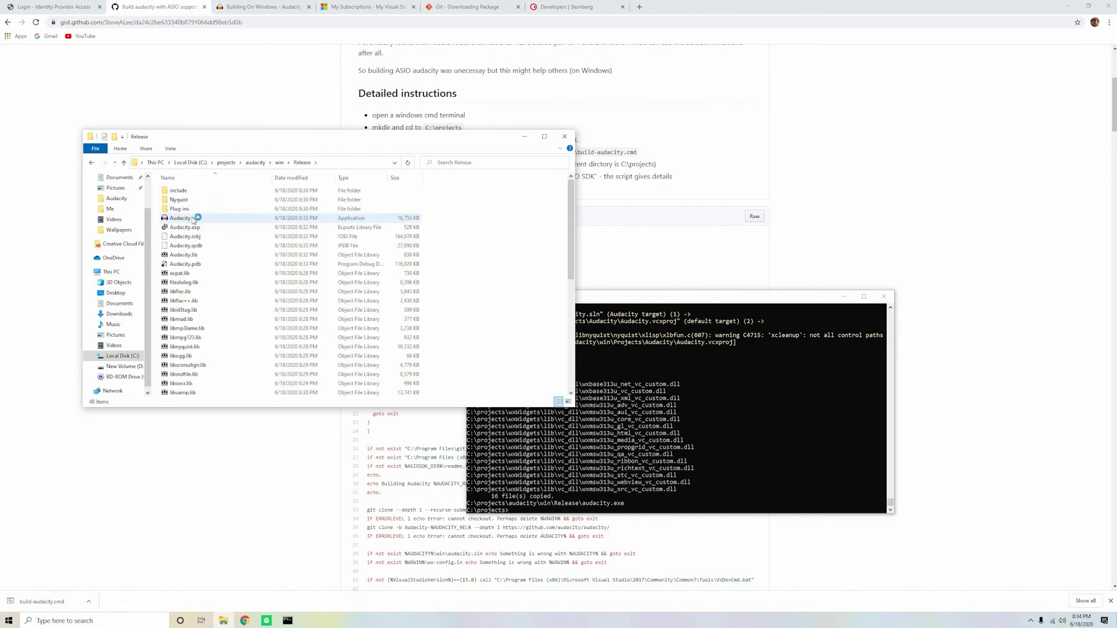
- Launch the freshly built Audacity.exe from the Release folder
click(183, 218)
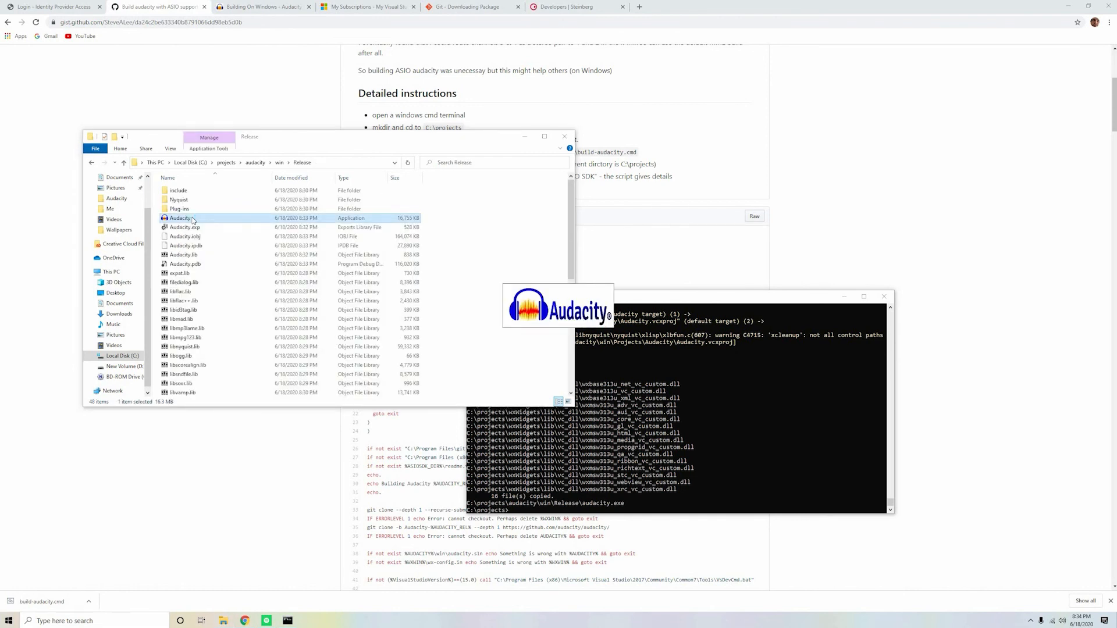
double_click(183, 218)
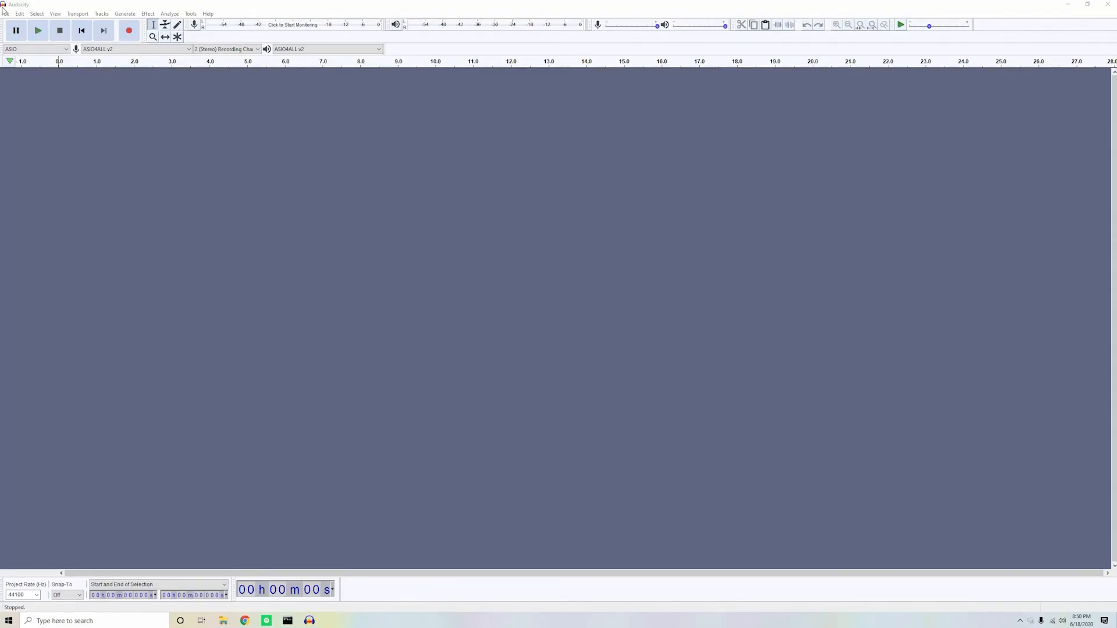
mouse_move(99, 266)
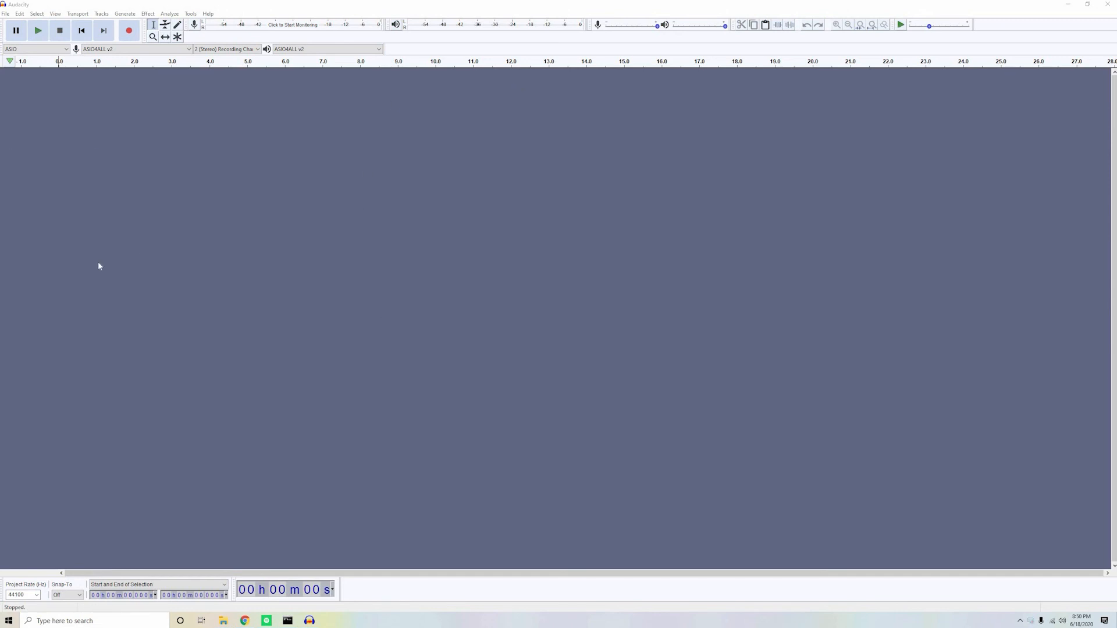
mouse_move(702, 404)
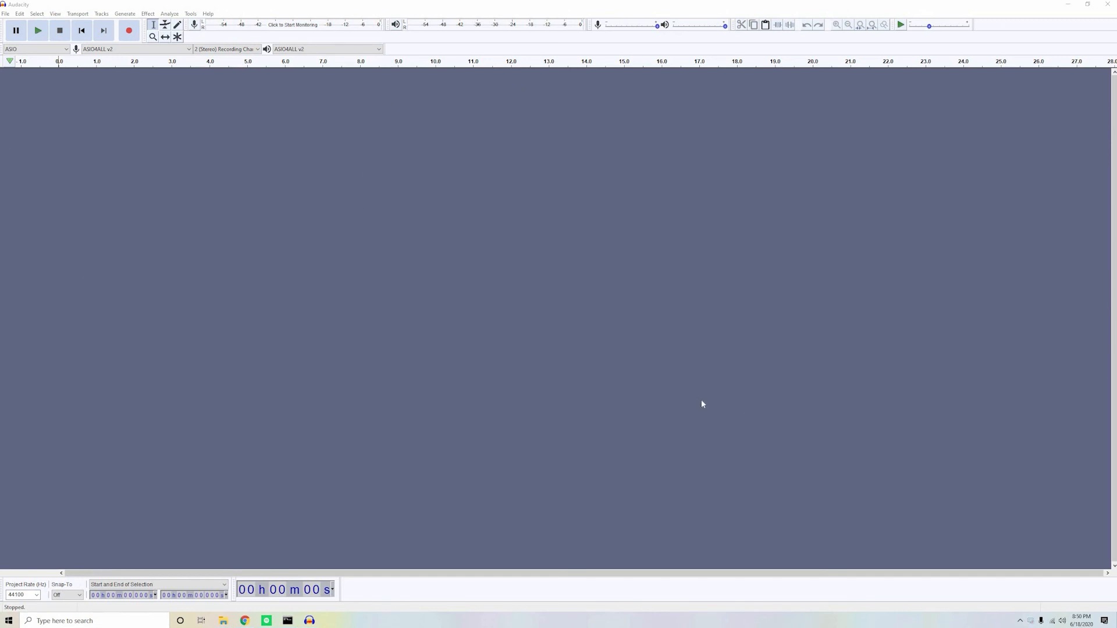